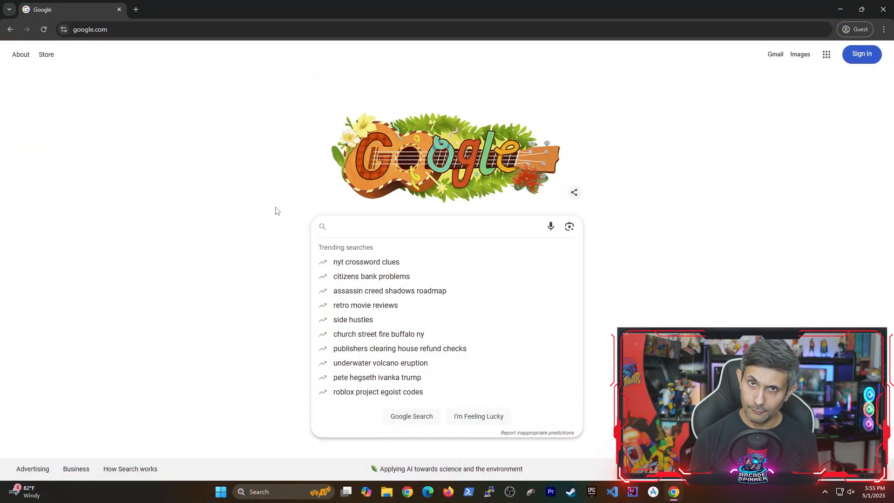
Search Google for 'wake on lan Z170I GAMING PRO AC' to find guidance for this board.
text(wake on lan Z170I GAMING PRO AC)
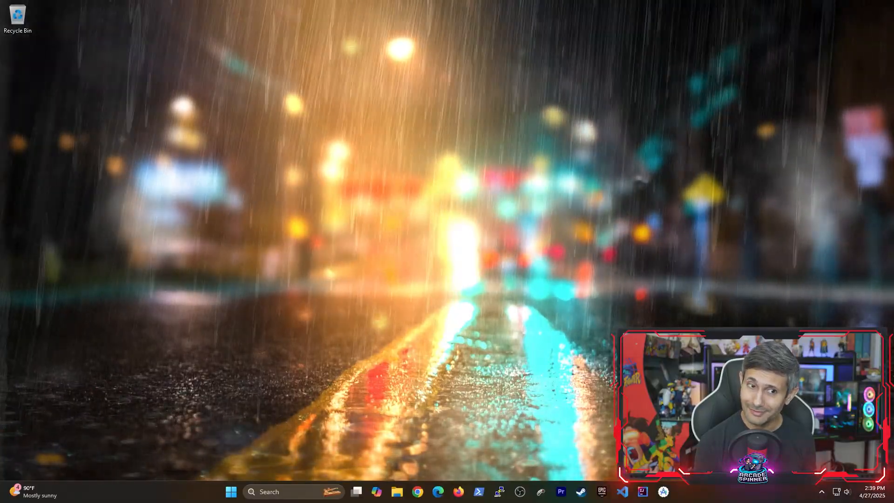
Search Start for 'advanced st' and go to the advanced startup options on the Recovery page.
click(230, 491)
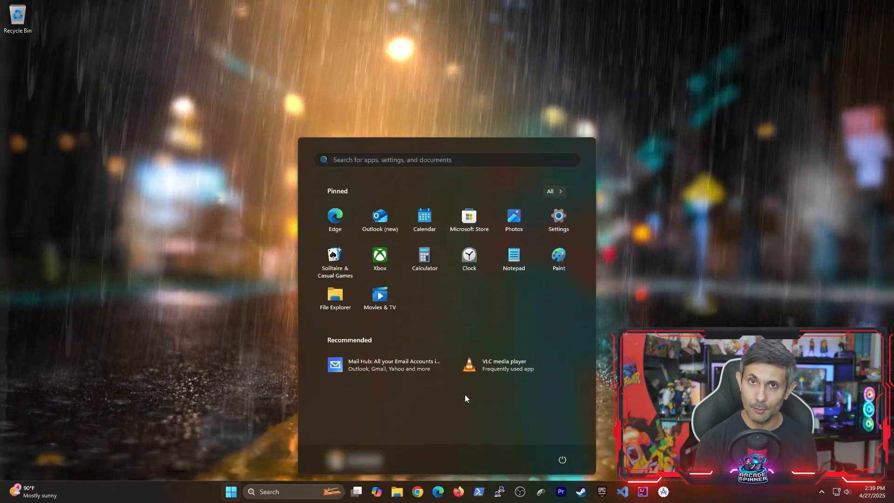
text(advanced st)
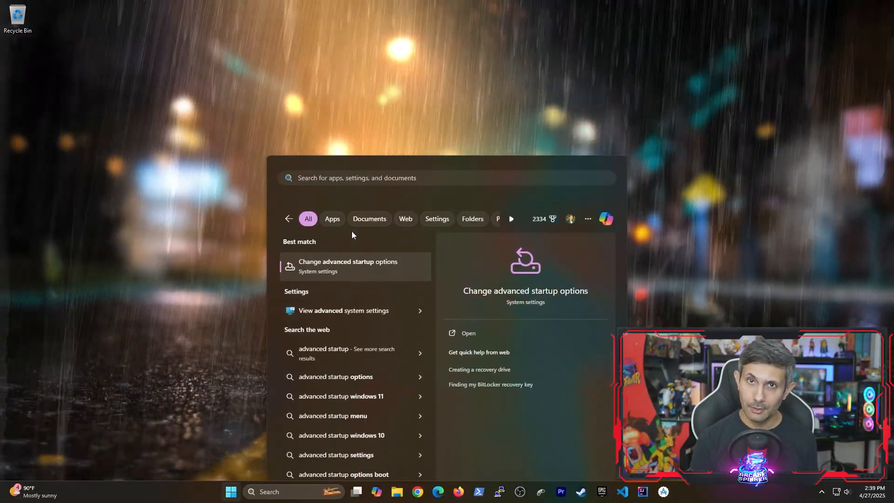
click(348, 266)
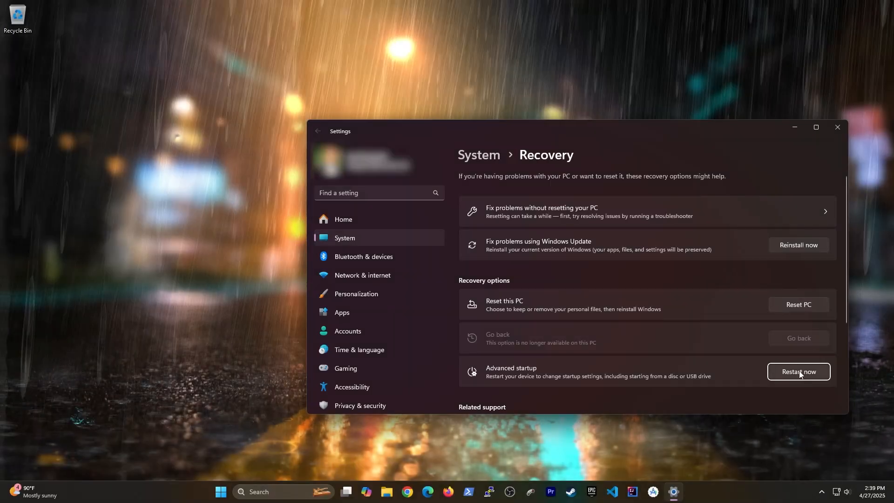
Restart into advanced startup and via Troubleshoot > Advanced options reboot into UEFI Firmware Settings.
click(799, 372)
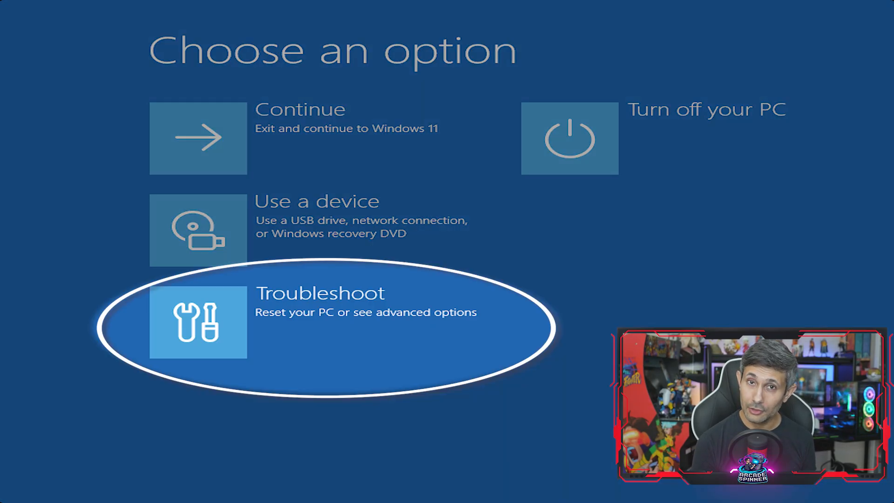
click(324, 313)
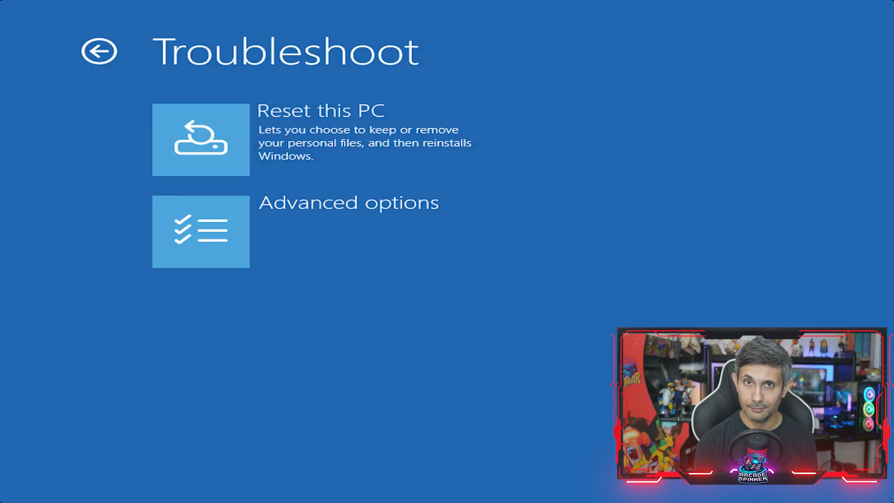
click(201, 233)
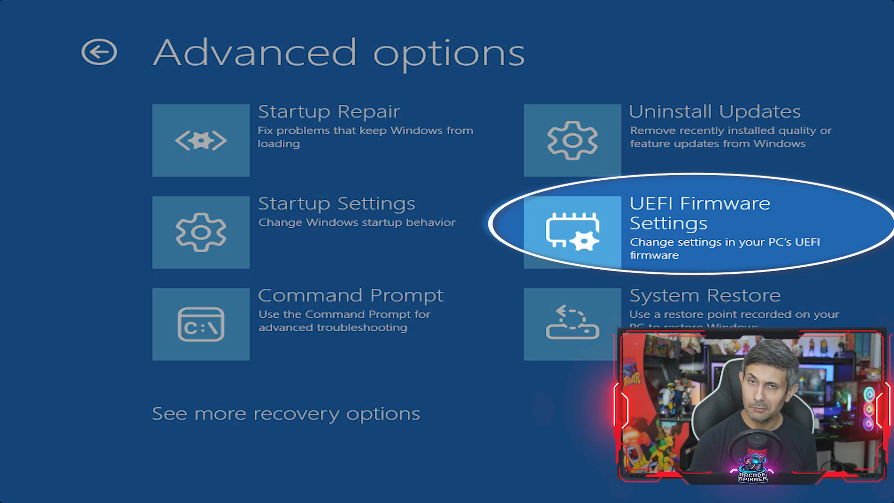
click(698, 232)
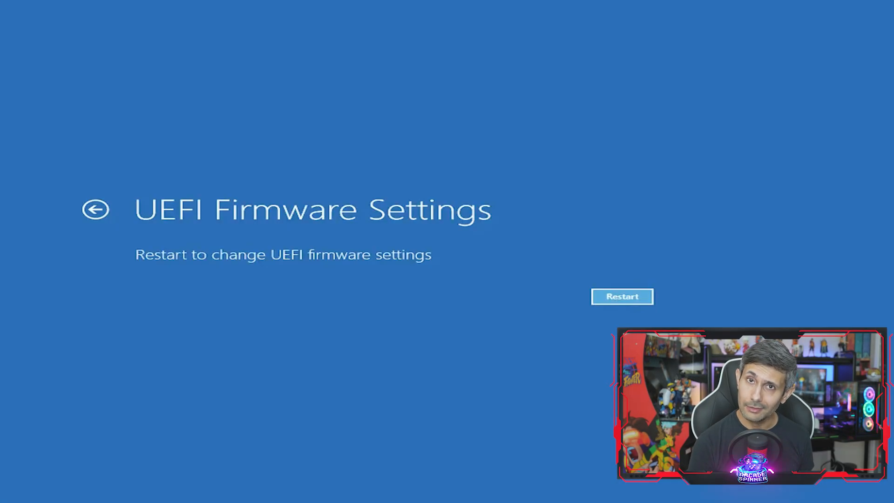
click(622, 296)
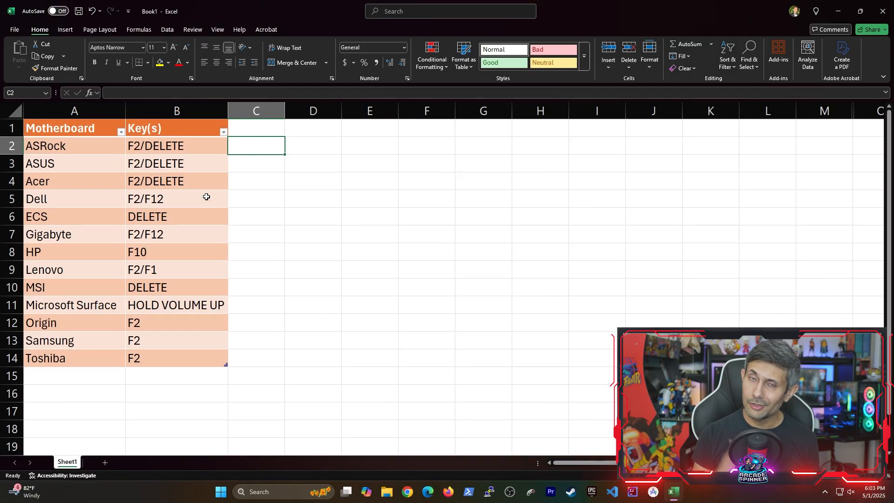
drag(154, 145, 176, 252)
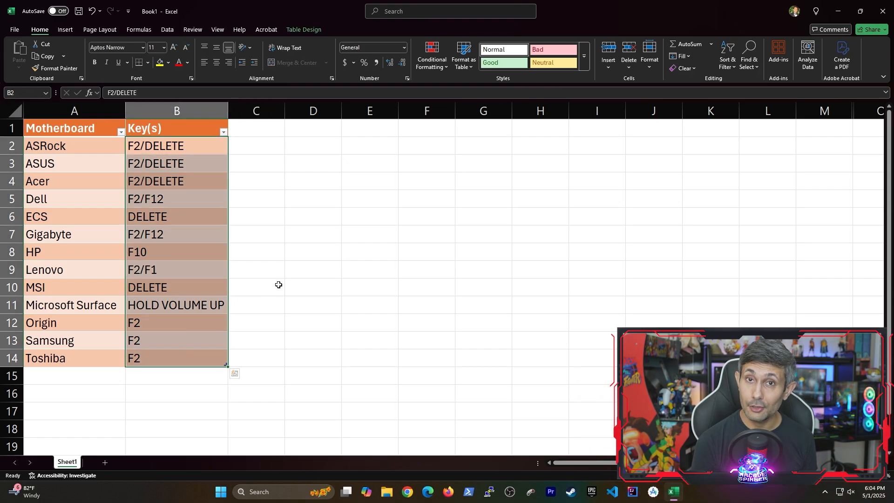
click(70, 146)
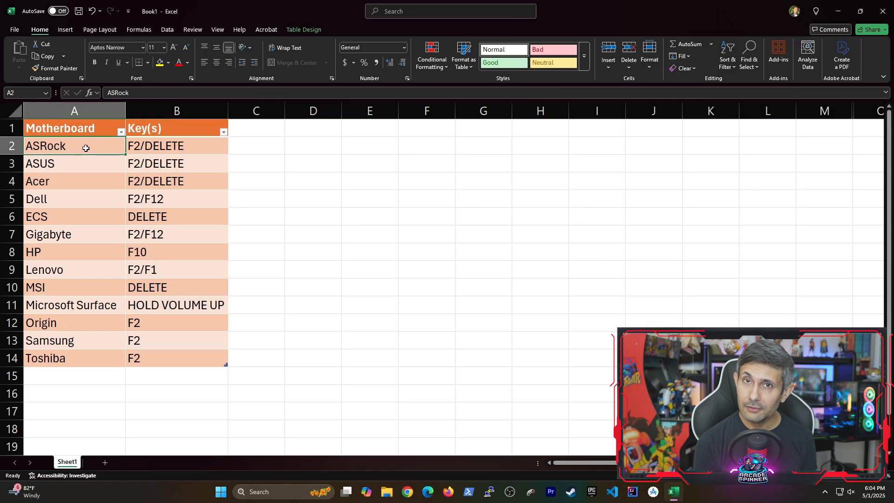
click(35, 287)
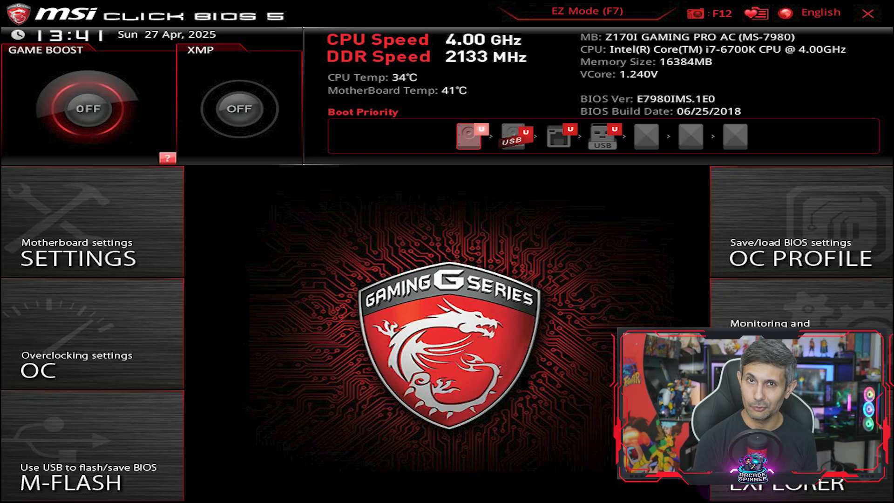
mouse_move(89, 226)
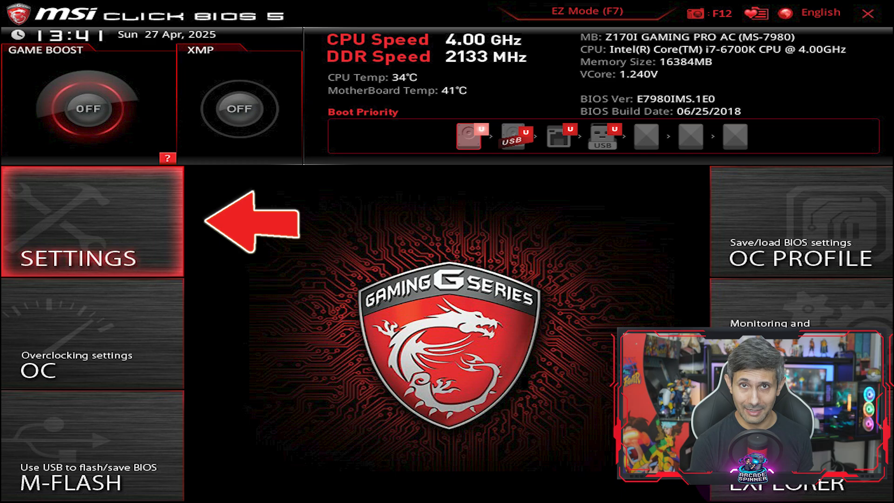
In Settings > Advanced > Power Management Setup, set EuP 2013 to Disabled.
click(84, 226)
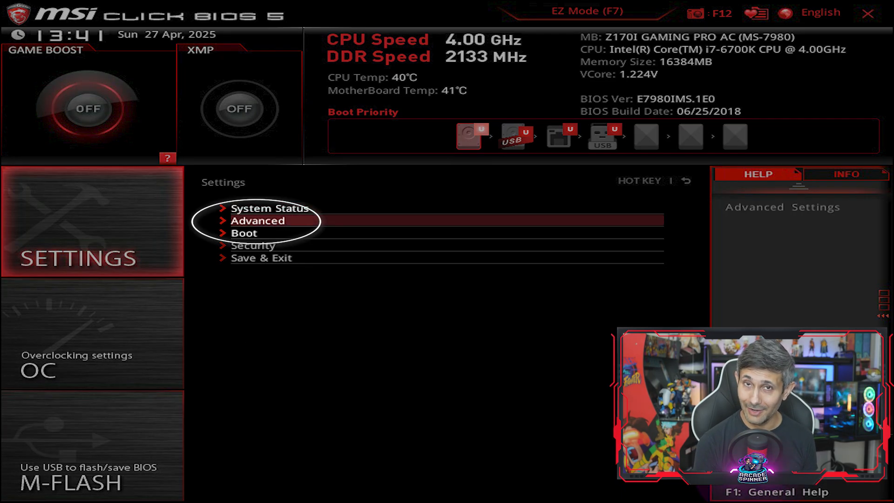
click(258, 220)
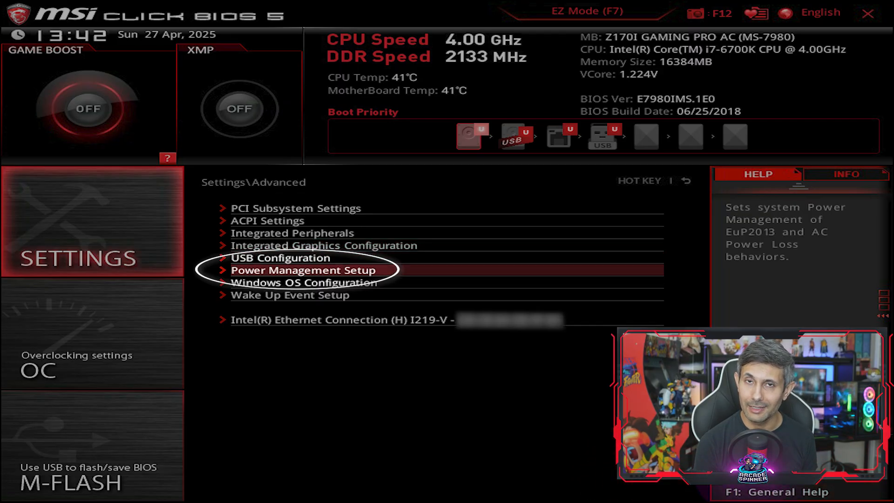
click(304, 270)
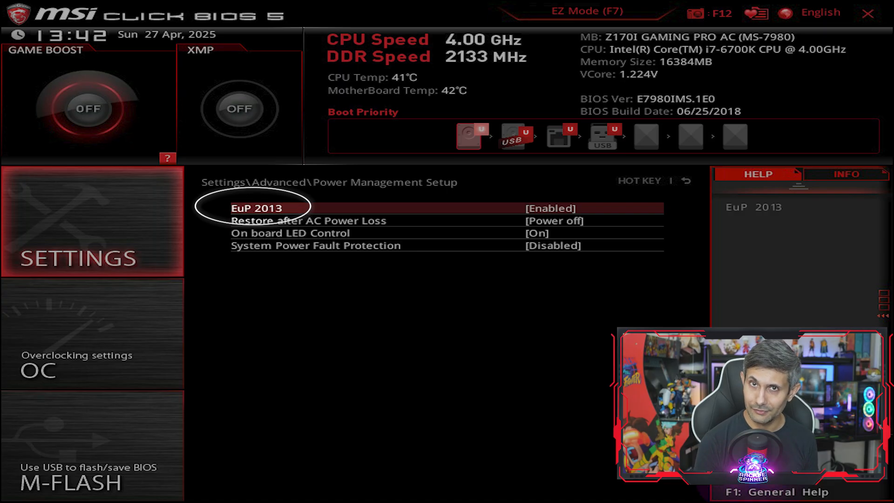
click(256, 209)
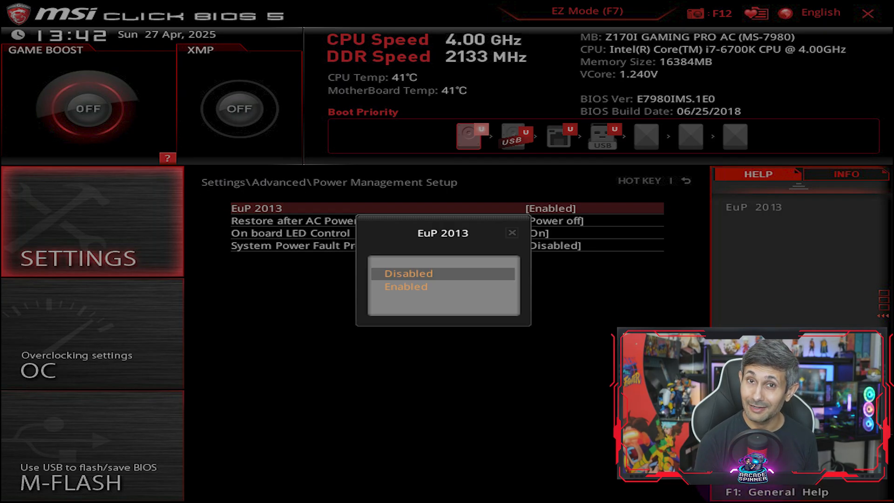
click(408, 274)
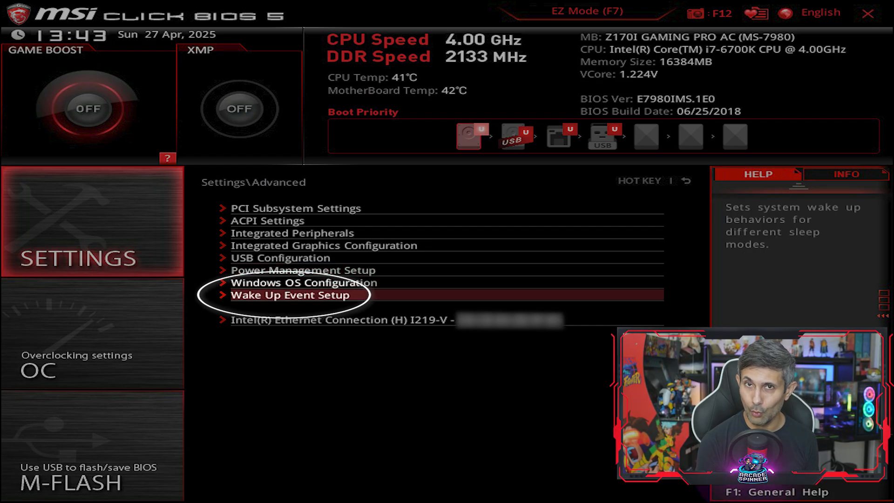
In Wake Up Event Setup, enable Resume By PCI-E Device and Onboard Intel LAN, then go to Save & Exit.
click(288, 295)
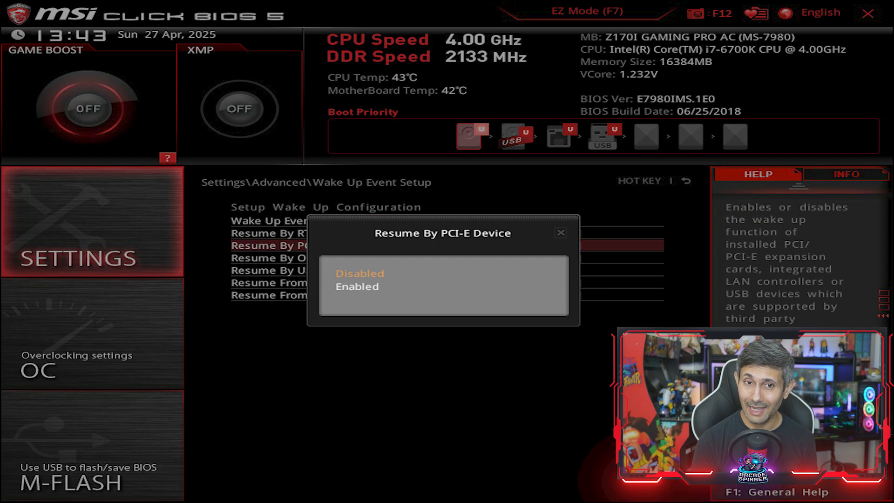
click(357, 287)
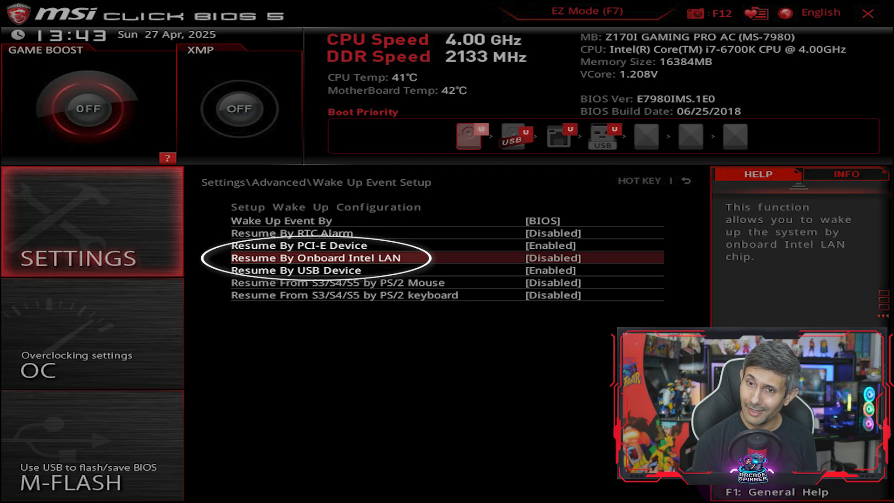
click(553, 258)
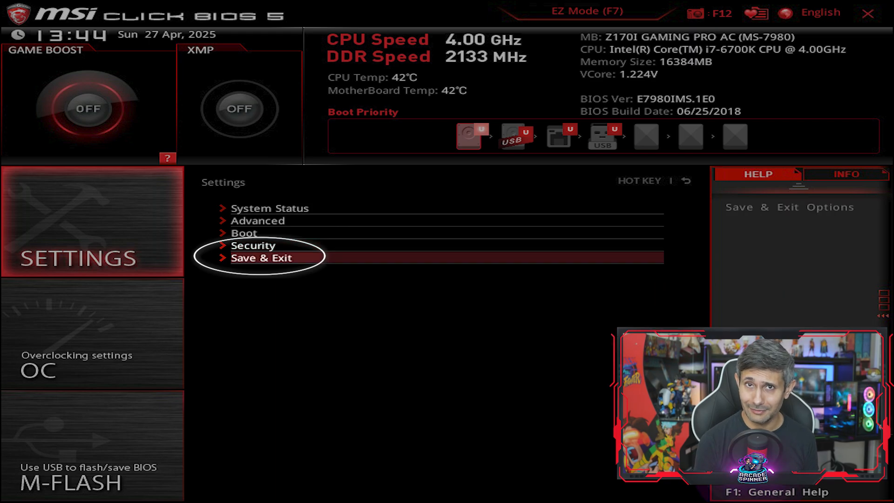
click(260, 256)
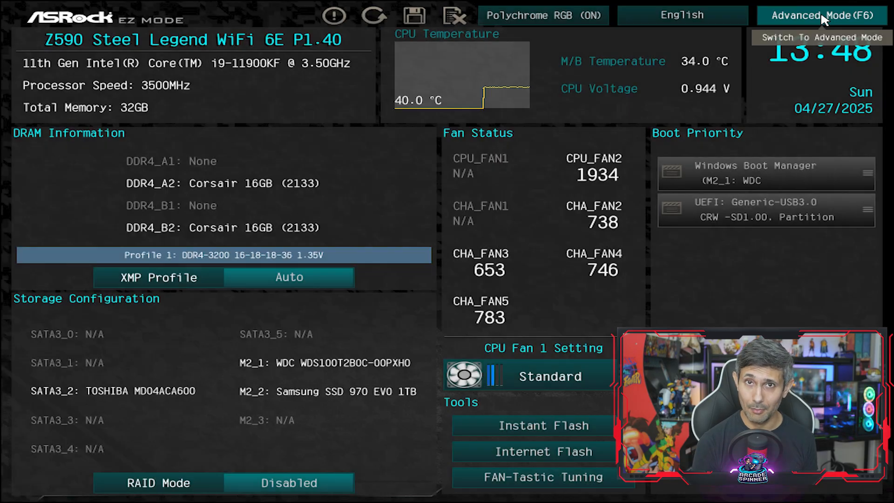
Switch the ASRock UEFI to Advanced Mode, adjust the Advanced settings, then save changes and exit.
click(822, 13)
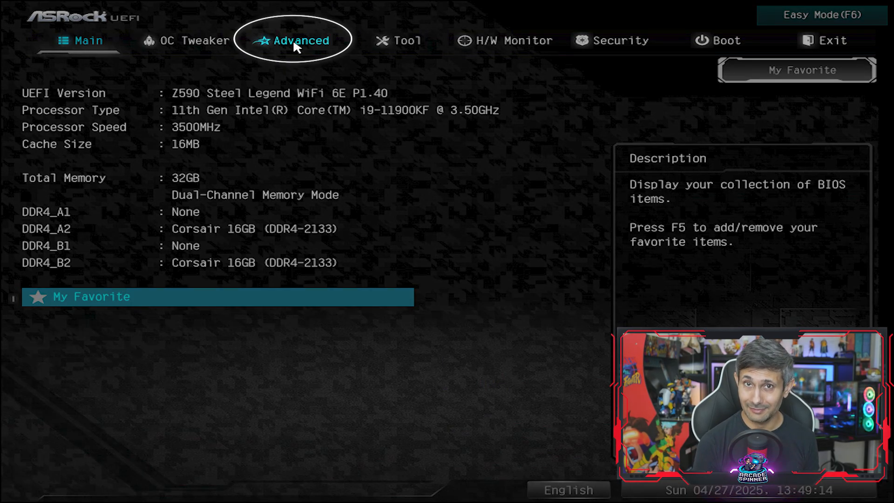
click(298, 40)
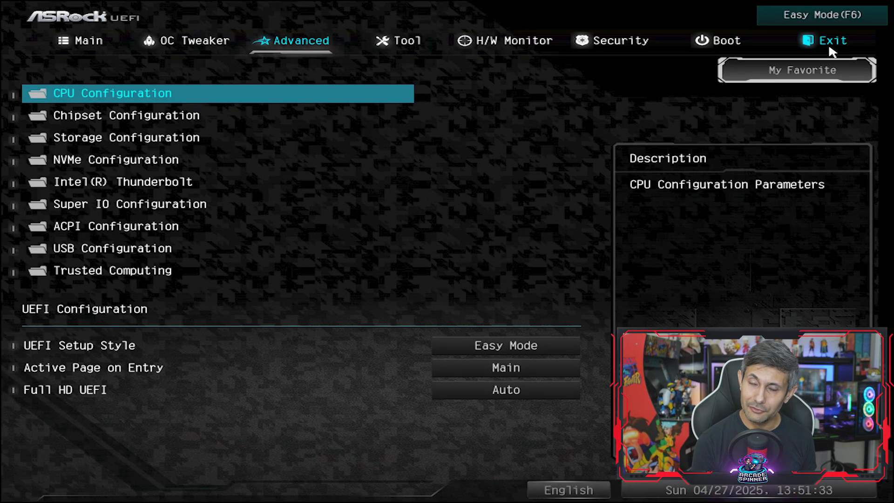
click(829, 40)
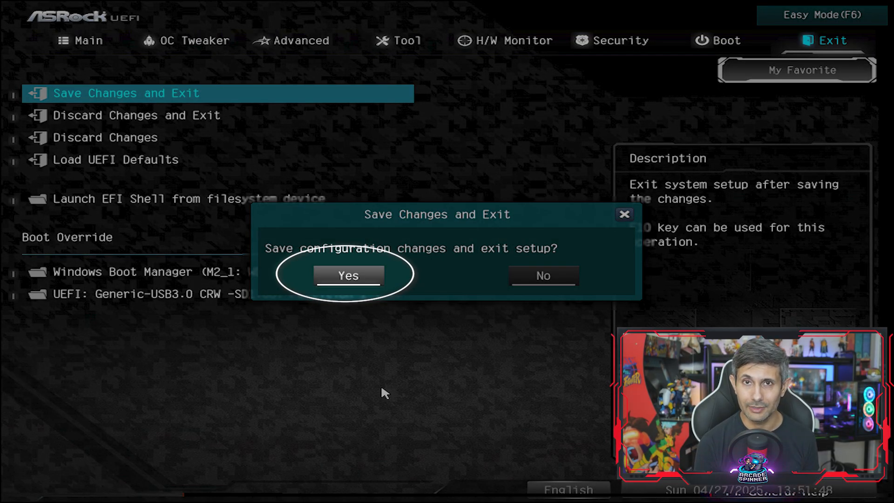
click(348, 275)
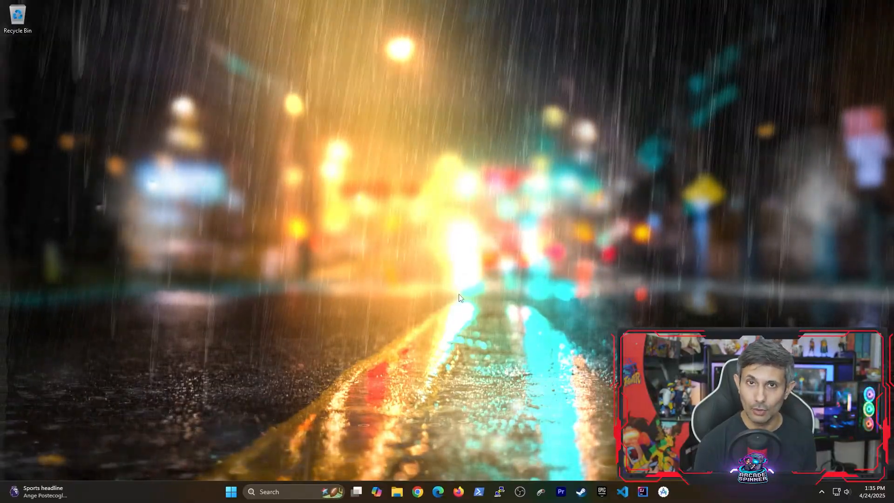
Launch Device Manager from a Start search and expand the Network adapters node.
click(228, 492)
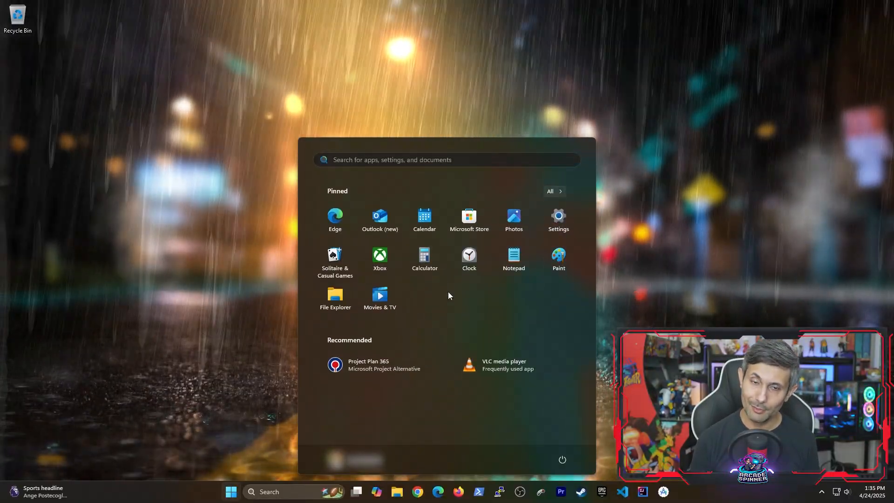
text(device manager)
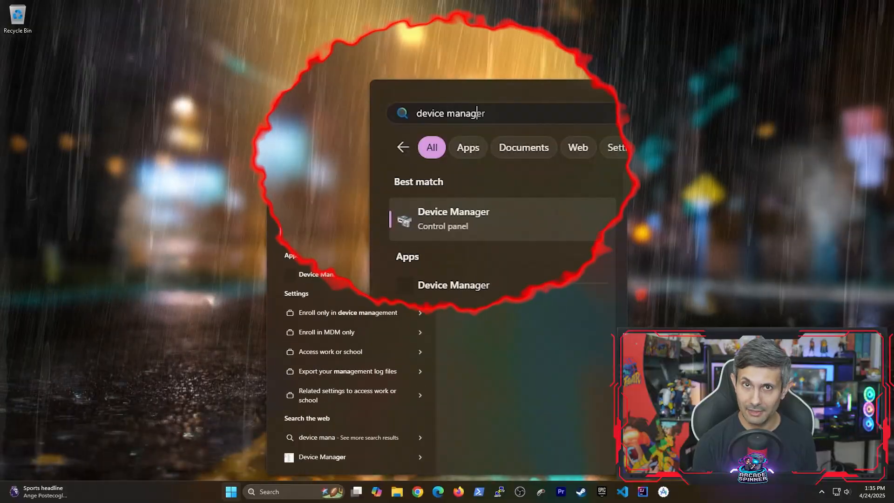
click(454, 219)
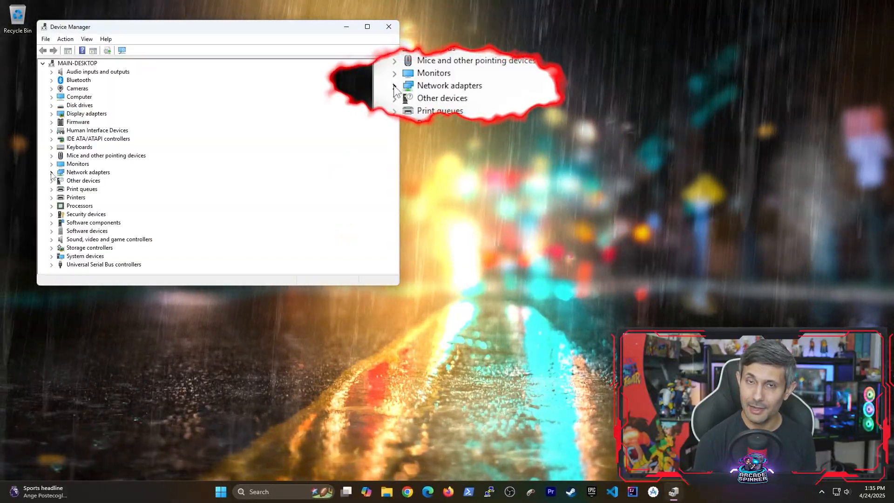
click(51, 171)
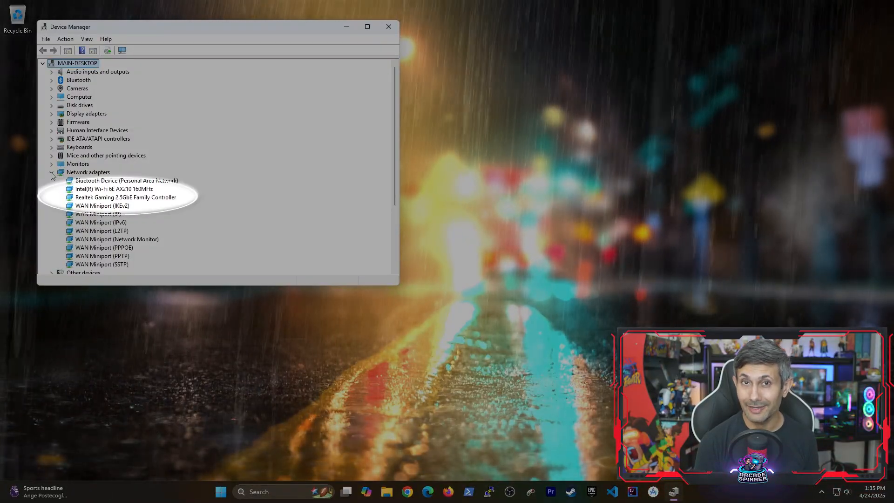
In the Realtek 2.5GbE adapter's properties, allow this device to wake the computer.
right_click(121, 197)
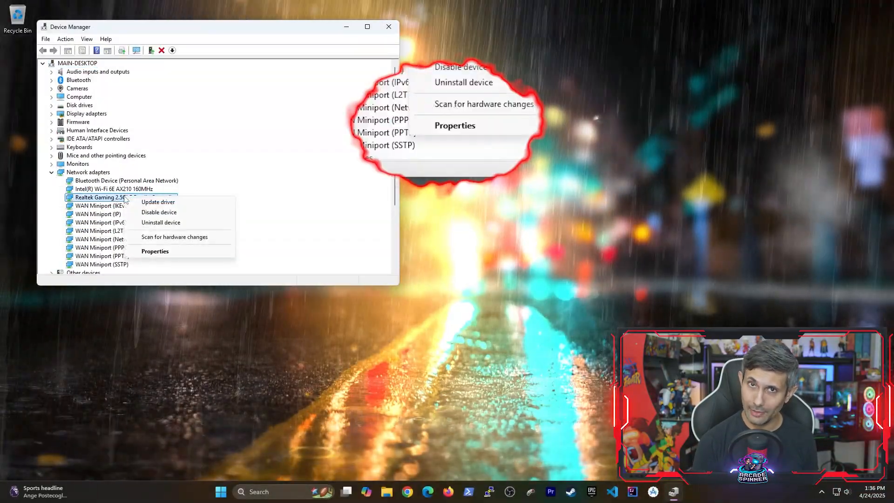
mouse_move(155, 251)
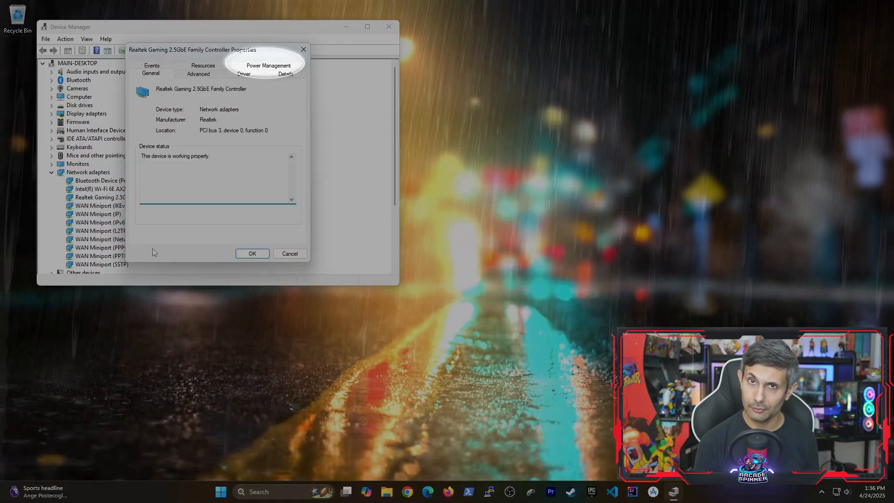
click(267, 65)
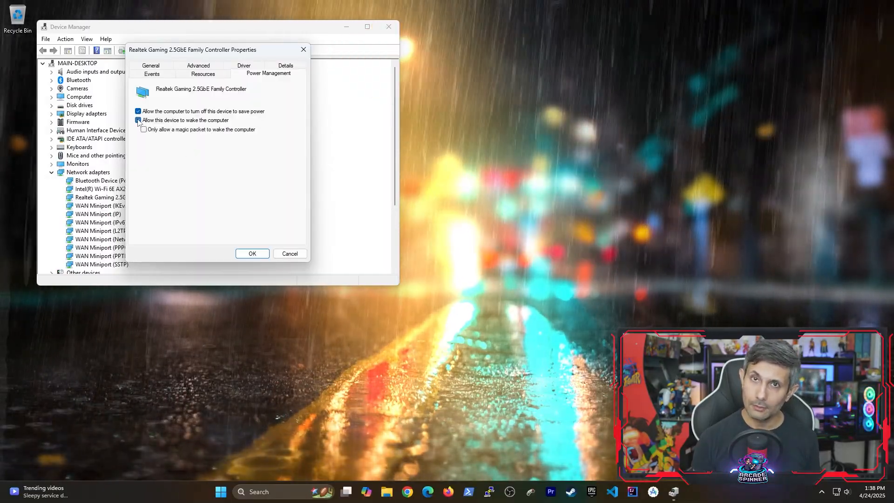
click(138, 120)
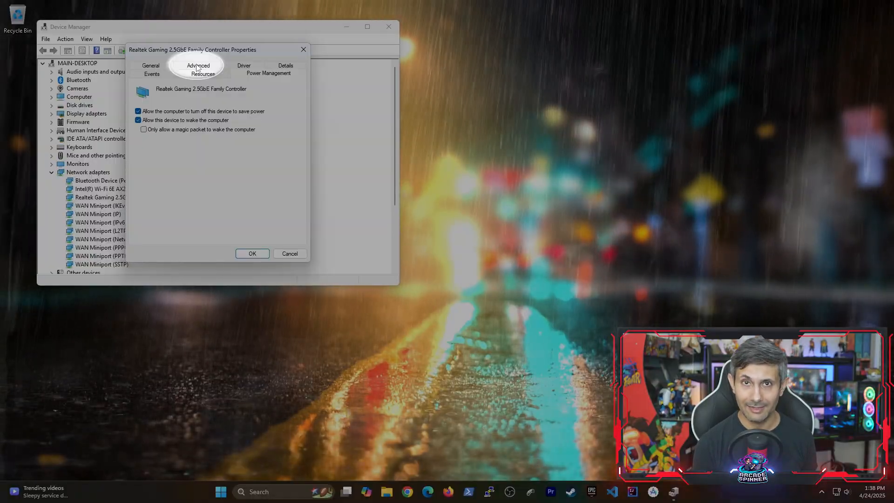
click(197, 65)
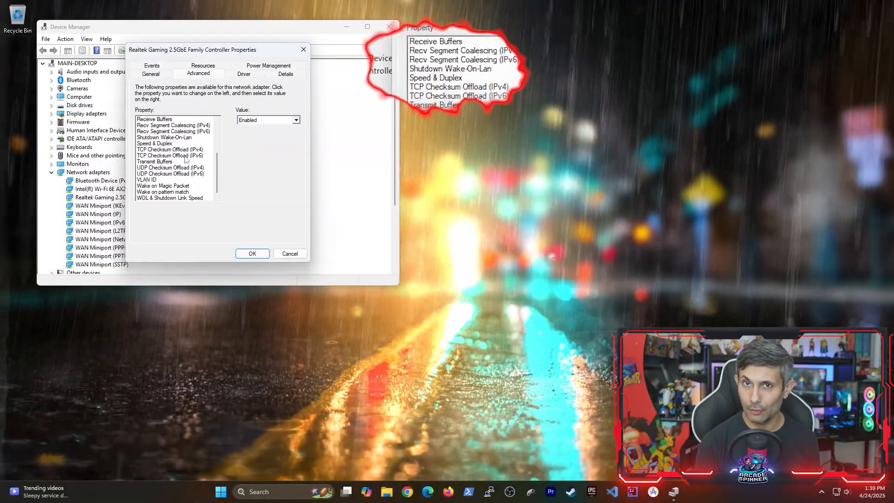
Set Shutdown Wake-On-Lan and Wake on Magic Packet to Enabled and apply with OK.
click(164, 137)
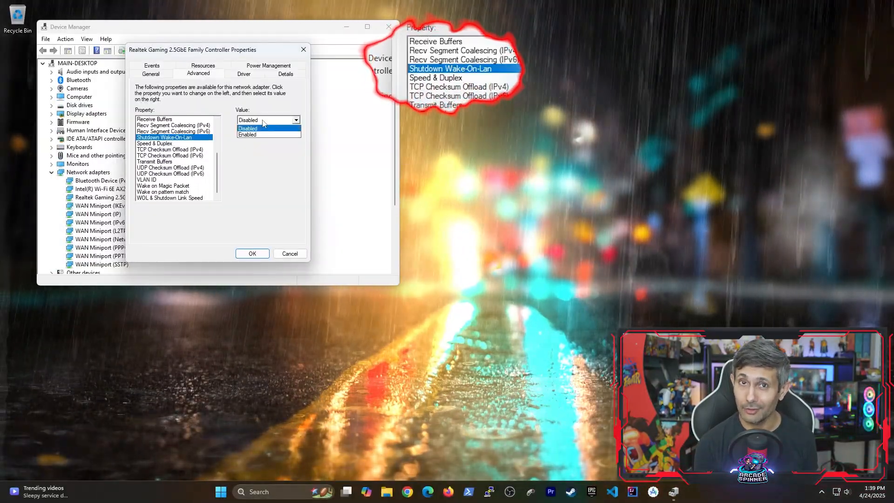
click(248, 134)
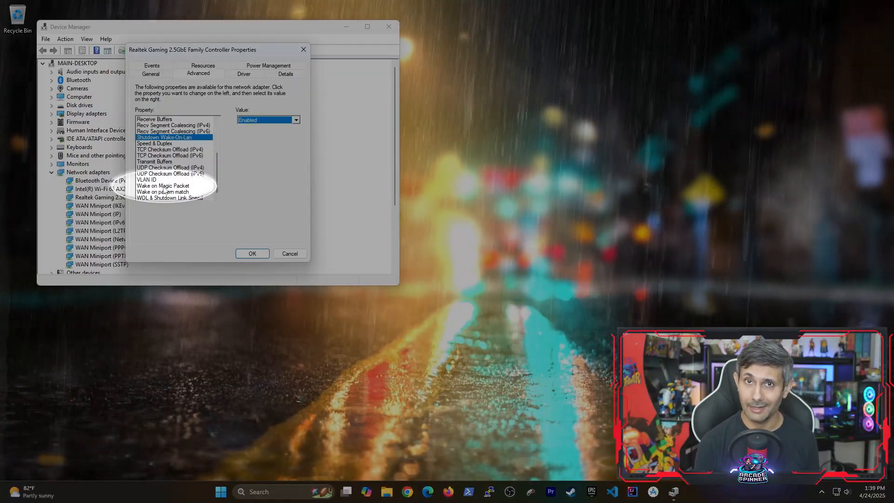
click(163, 185)
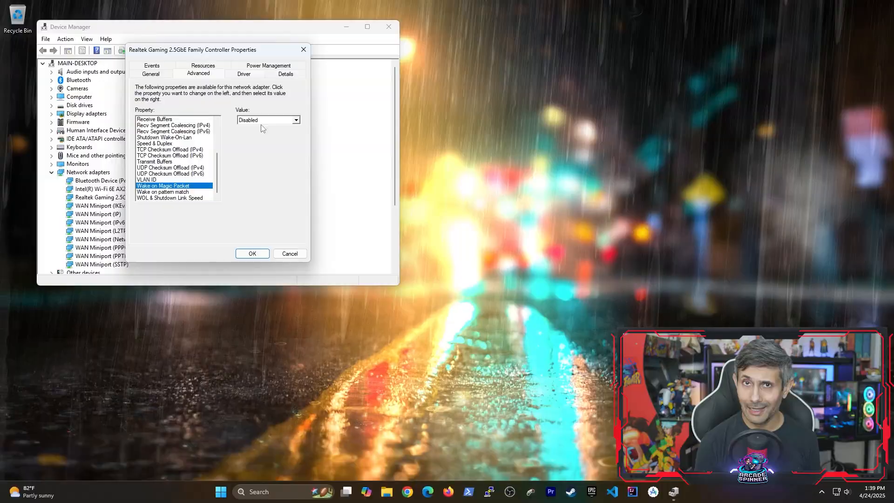
click(296, 119)
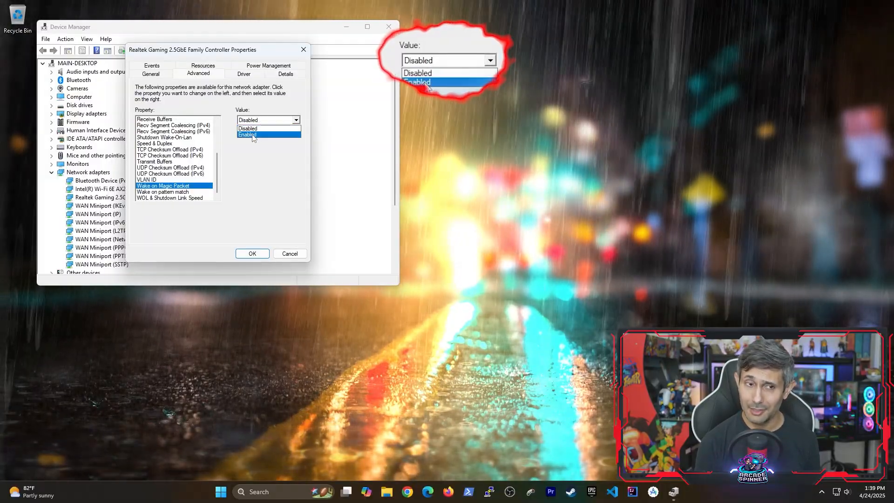
click(248, 134)
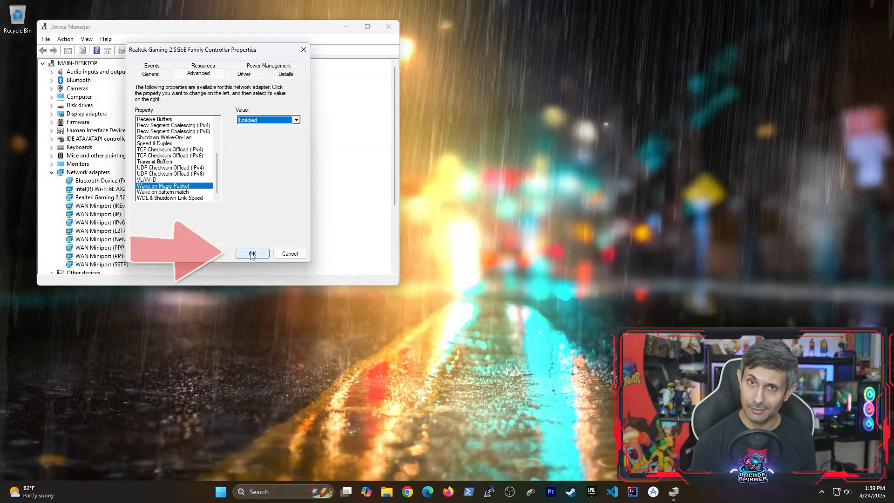
click(252, 254)
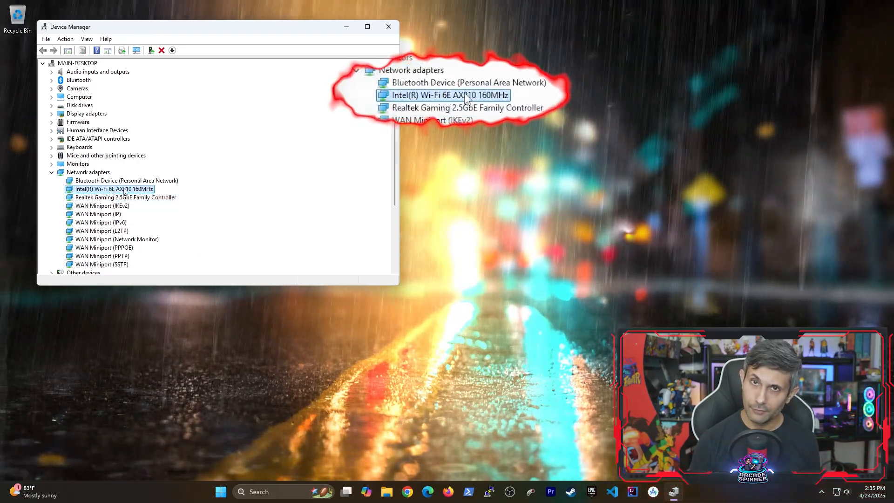
In the Intel Wi-Fi AX210 adapter's properties, allow this device to wake the computer.
right_click(109, 188)
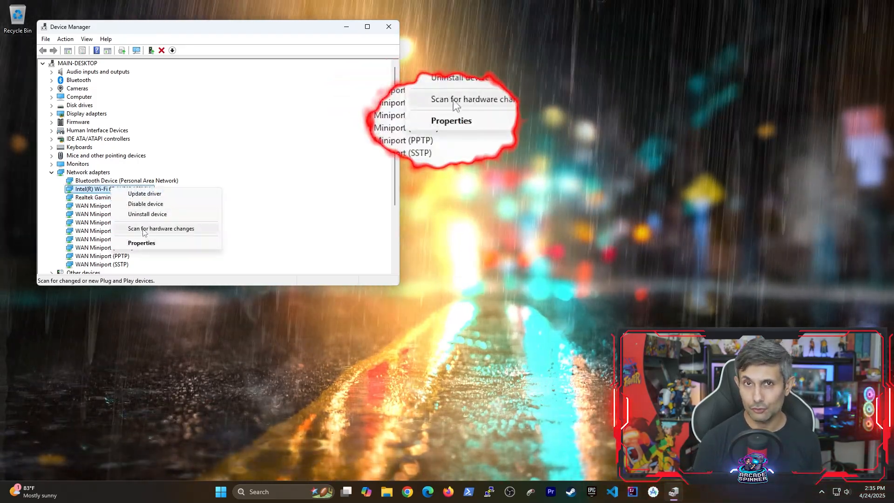
click(142, 242)
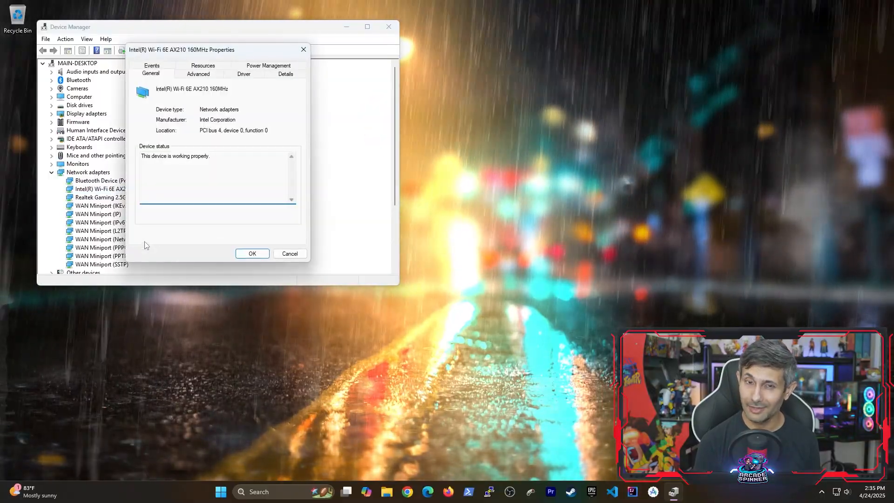
click(267, 65)
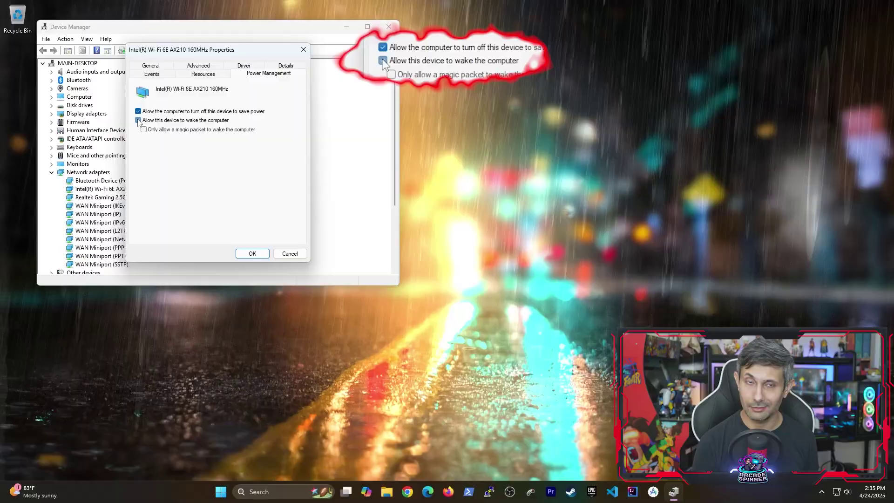
click(199, 73)
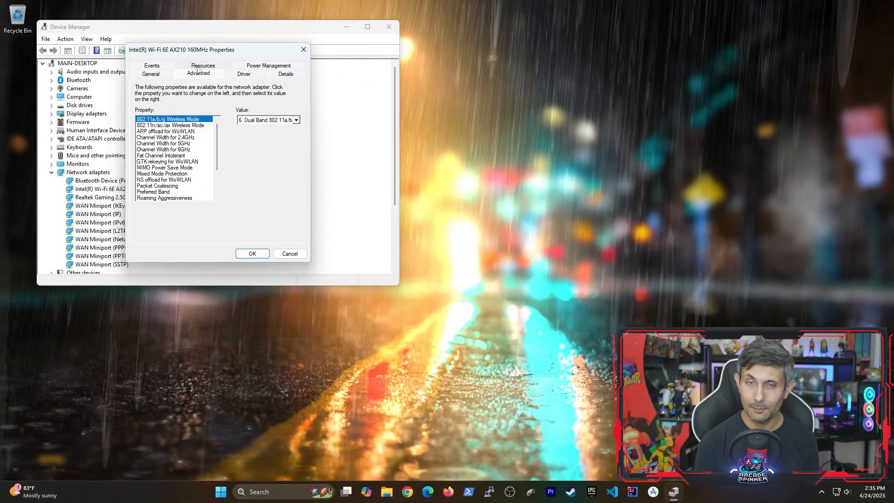
Set Wake on Magic Packet to Enabled, apply with OK, and close Device Manager.
scroll(down, 3)
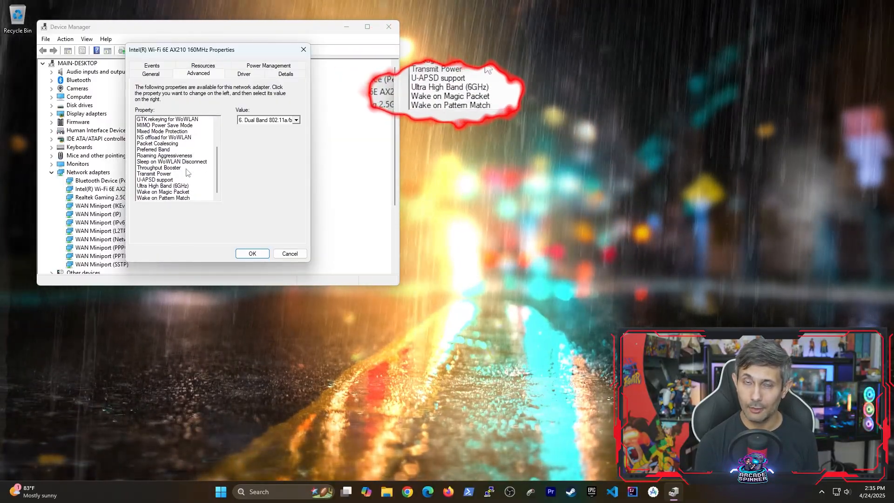
click(163, 192)
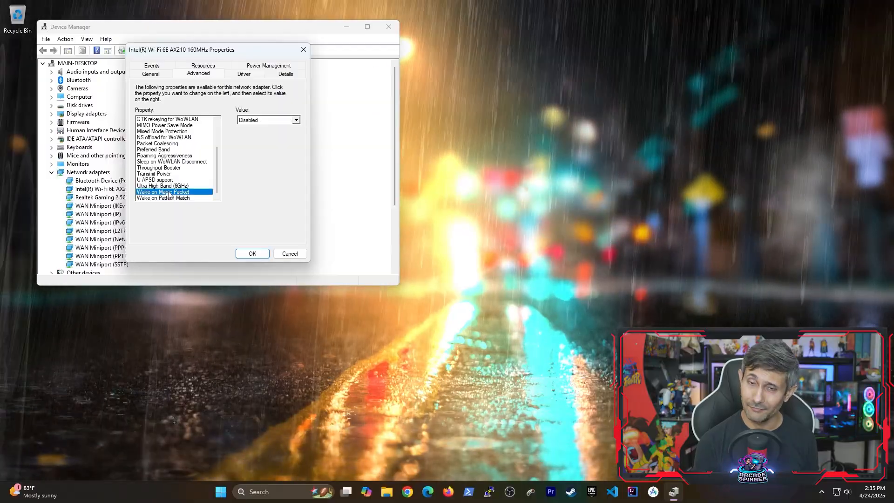
click(295, 119)
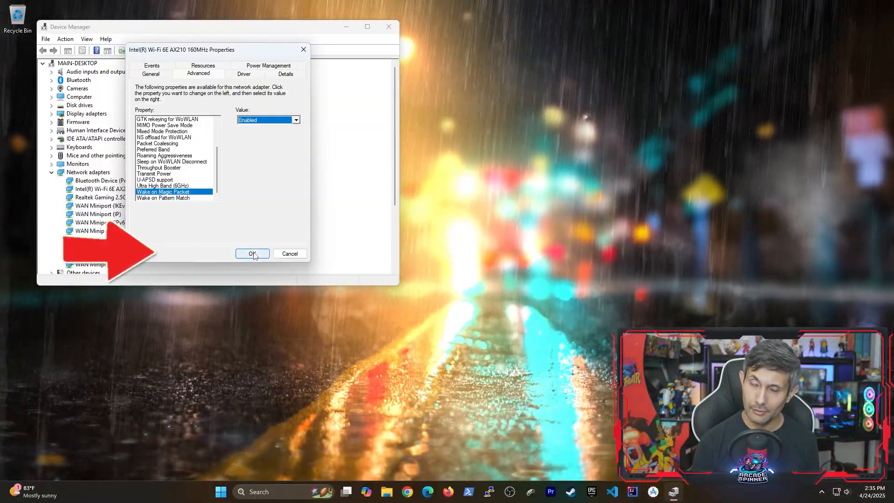
click(252, 253)
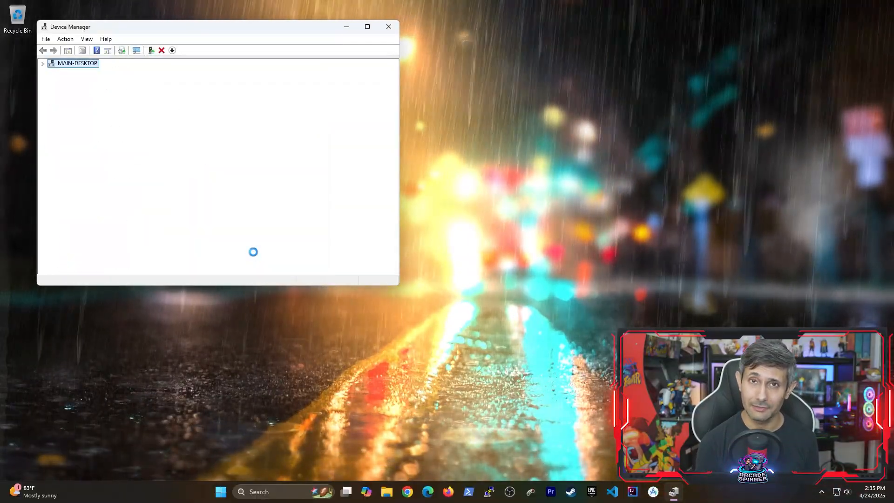
click(388, 26)
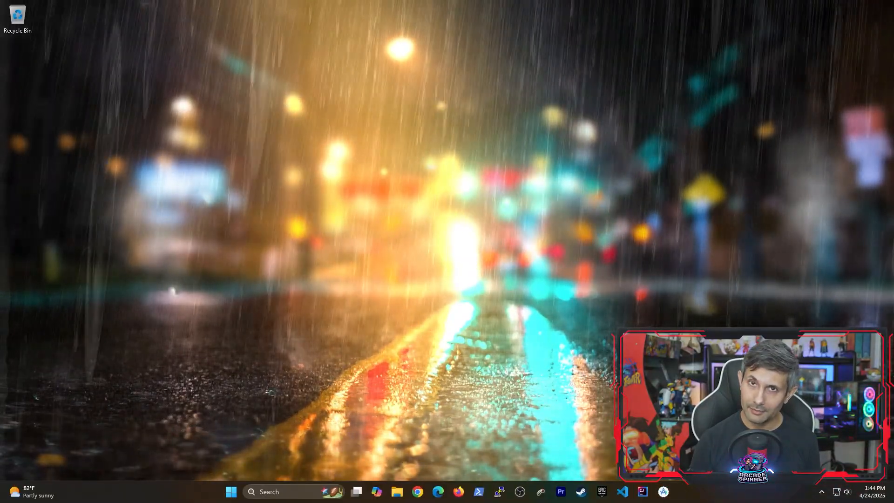
Launch Control Panel and go to Hardware and Sound > power button behaviour settings.
click(231, 491)
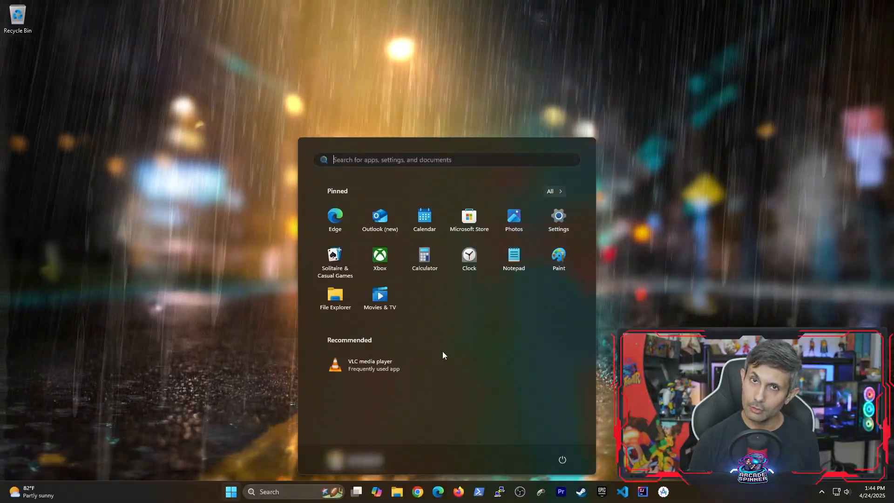
text(control panel)
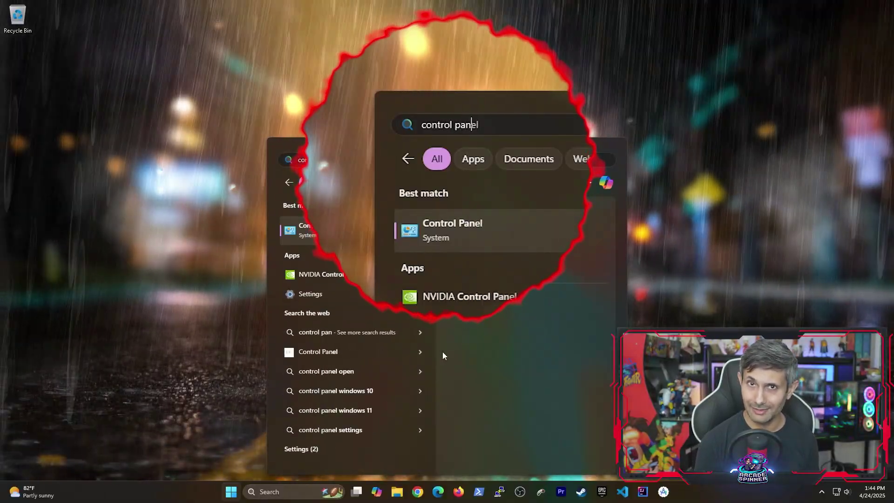
click(452, 229)
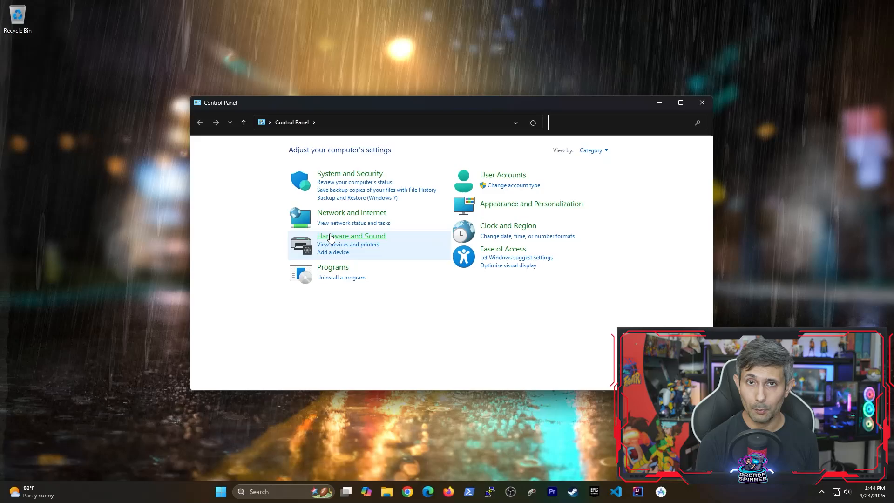
mouse_move(349, 238)
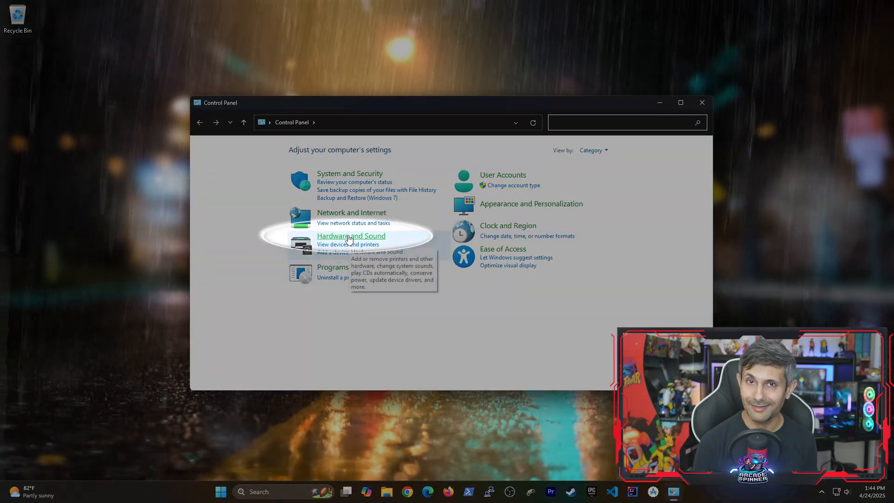
click(350, 236)
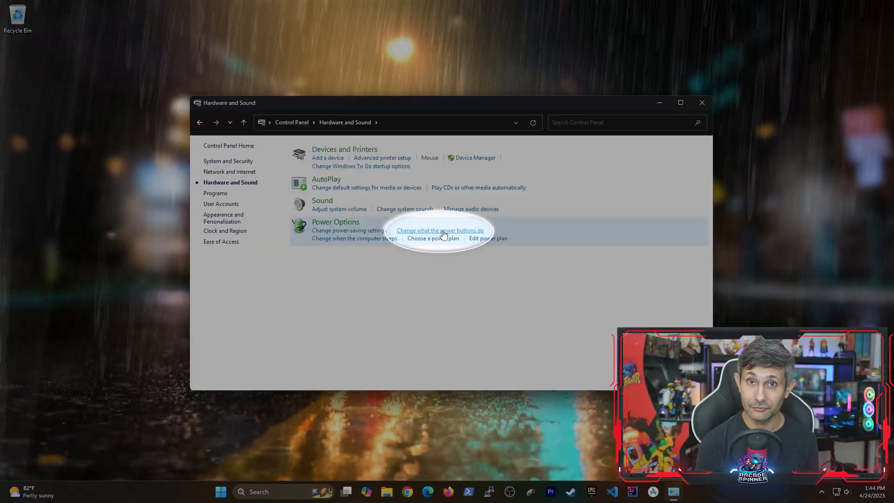
click(443, 230)
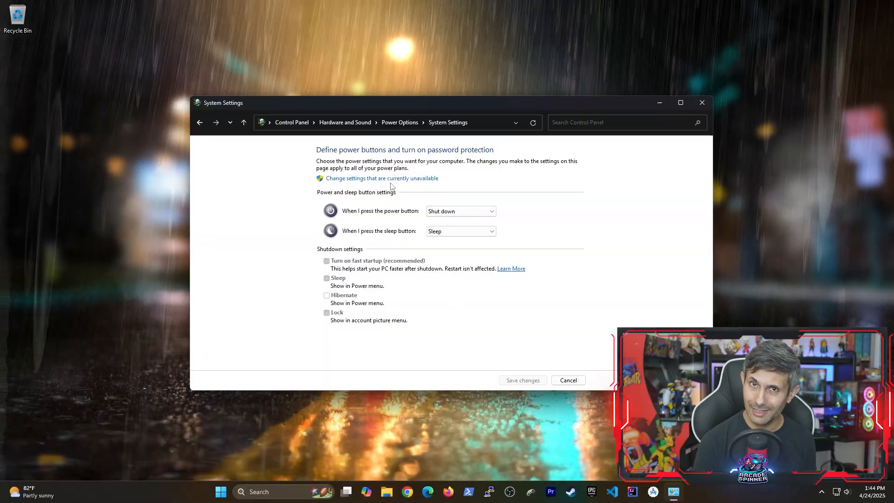
Unlock the unavailable shutdown settings, untick 'Turn on fast startup', save and close Power Options.
click(382, 178)
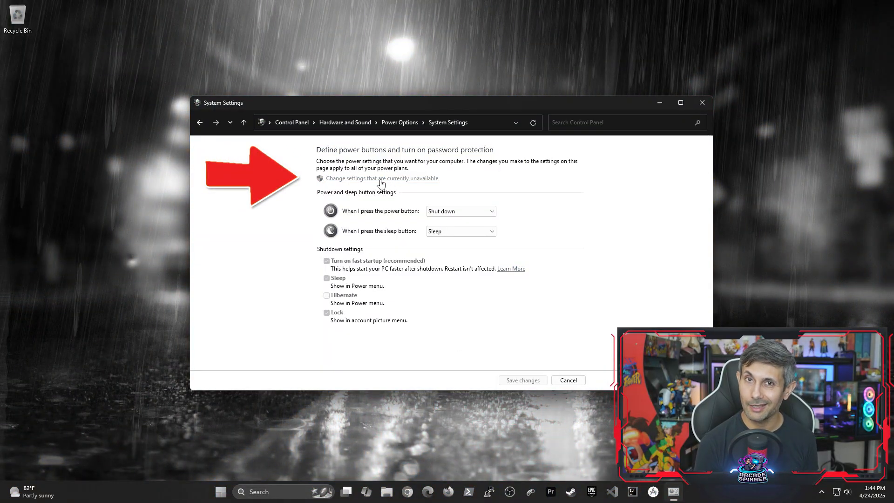
click(382, 178)
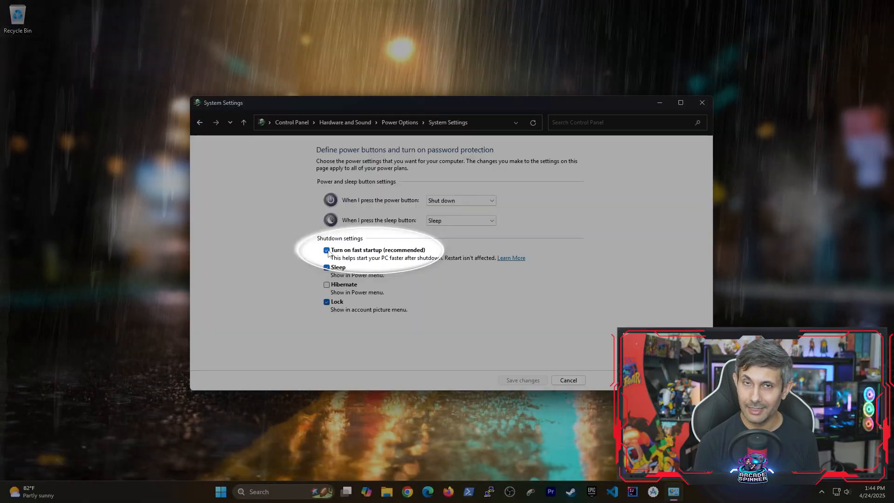
click(327, 250)
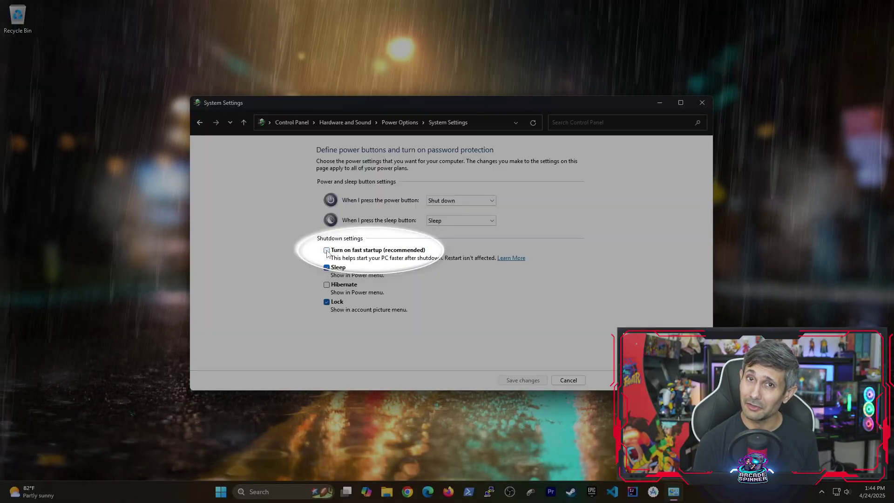
click(326, 250)
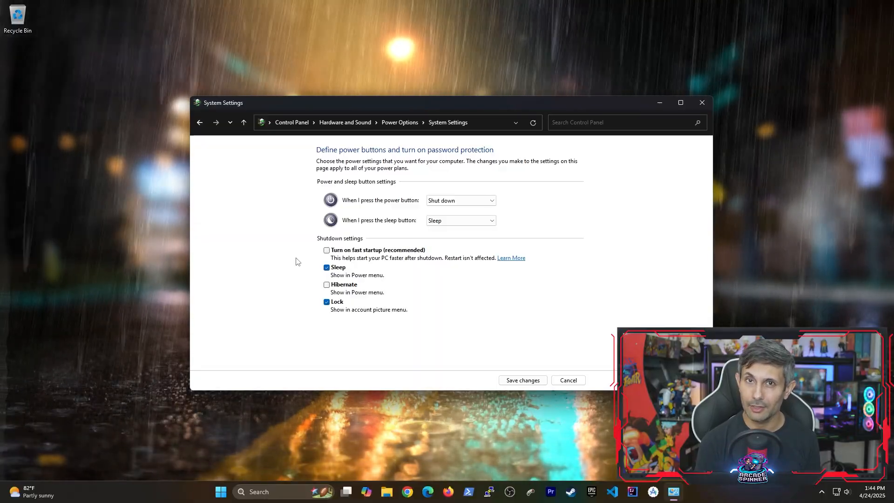
click(568, 380)
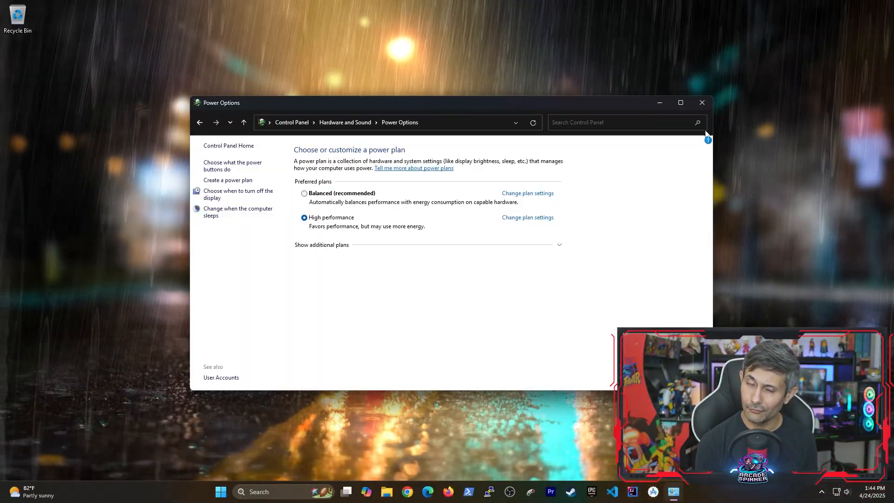
click(702, 102)
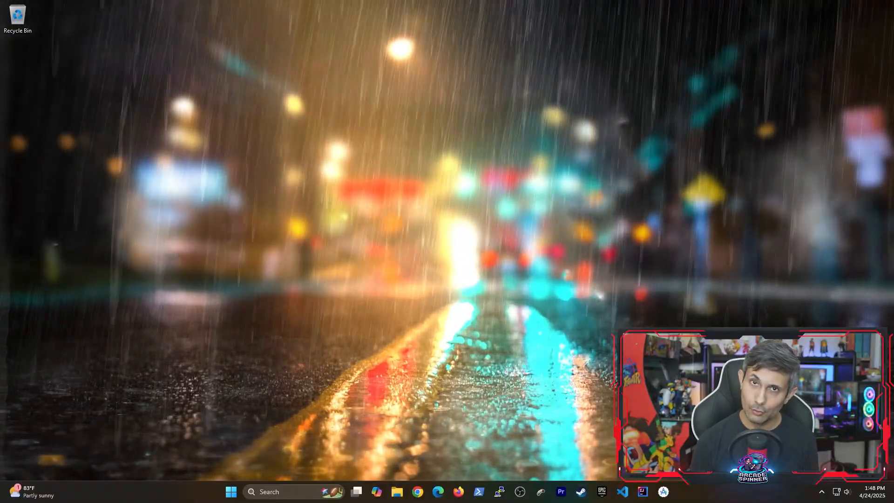
Run getmac in Command Prompt to read each adapter's physical address, then close the window.
text(cmd)
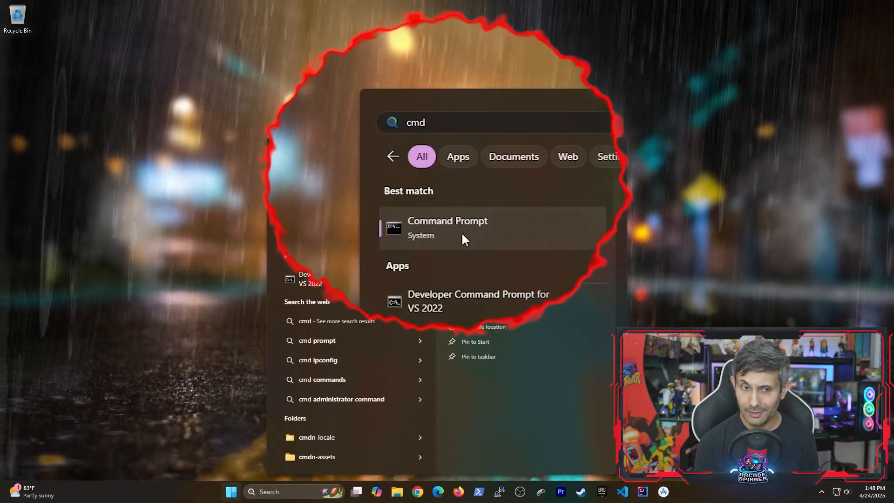
click(447, 227)
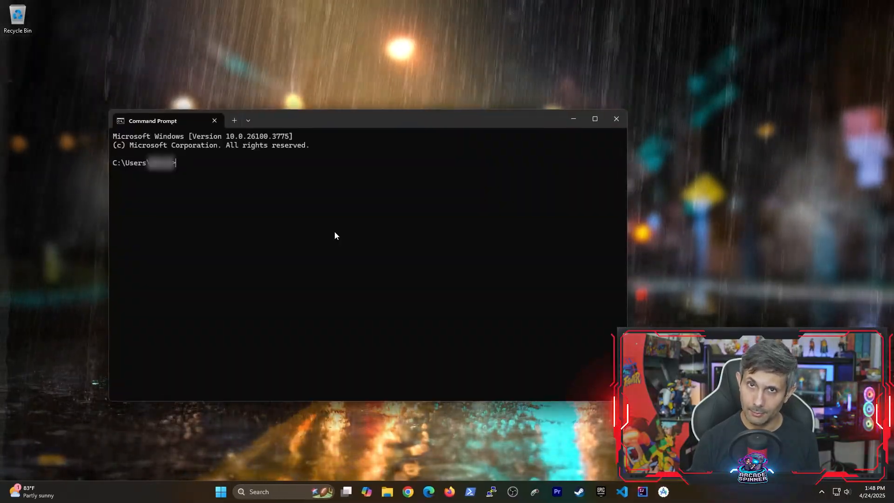
text(get)
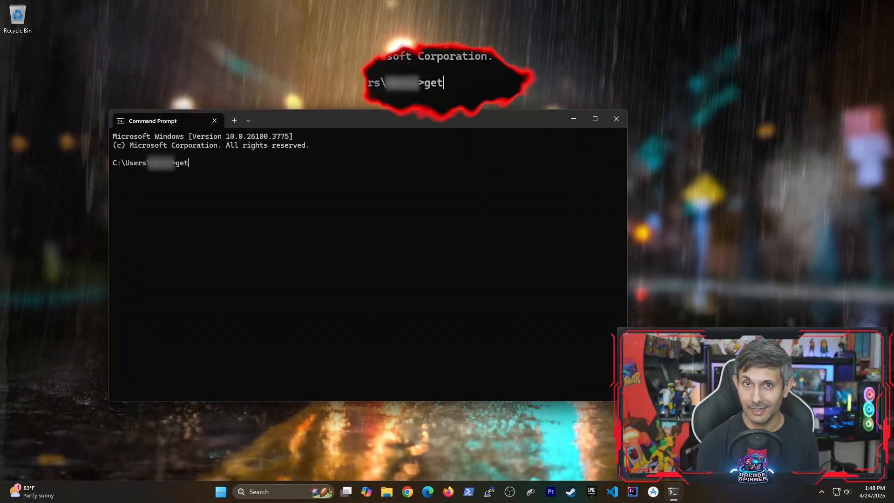
text(mac /v)
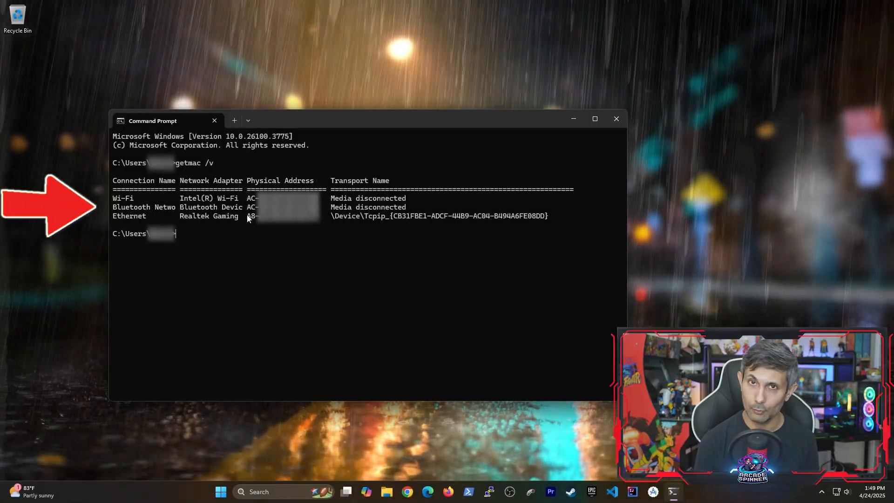
click(615, 119)
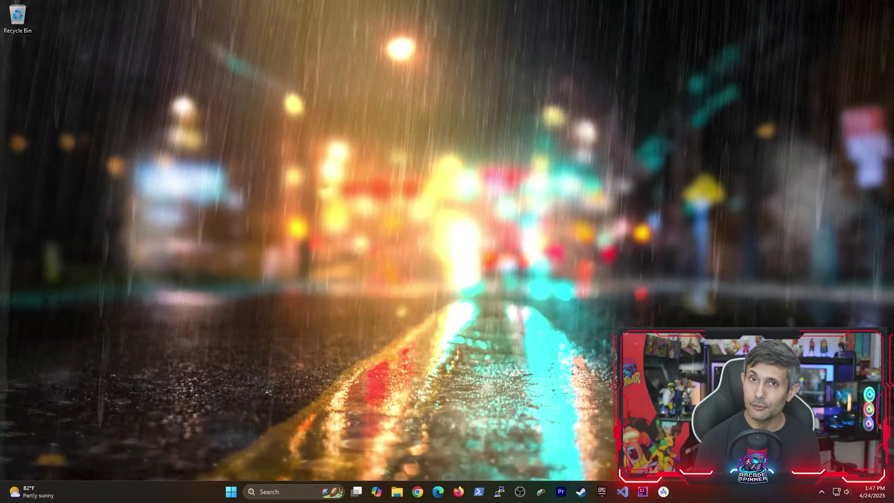
mouse_move(429, 349)
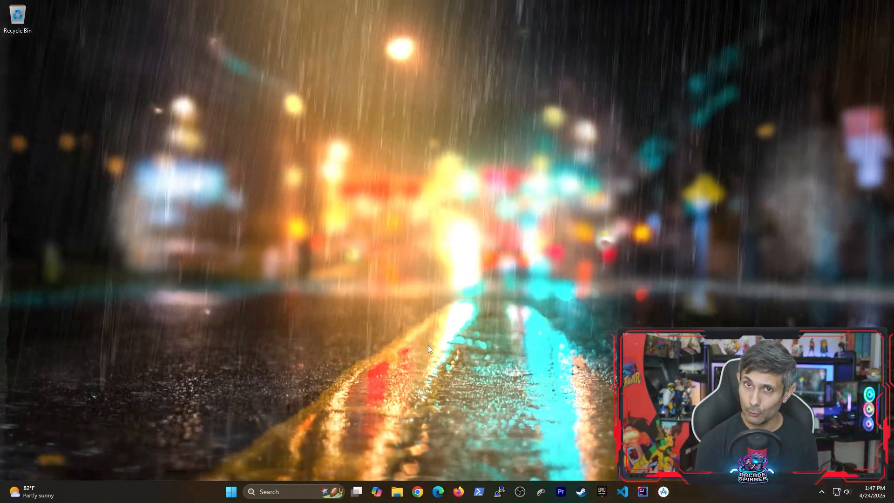
Reach the Network & internet section of Windows Settings from the Start menu.
click(231, 491)
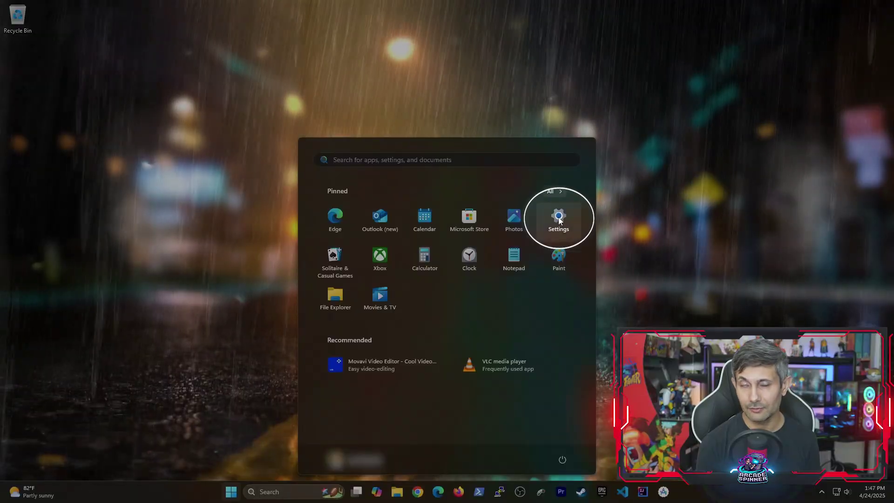
click(557, 216)
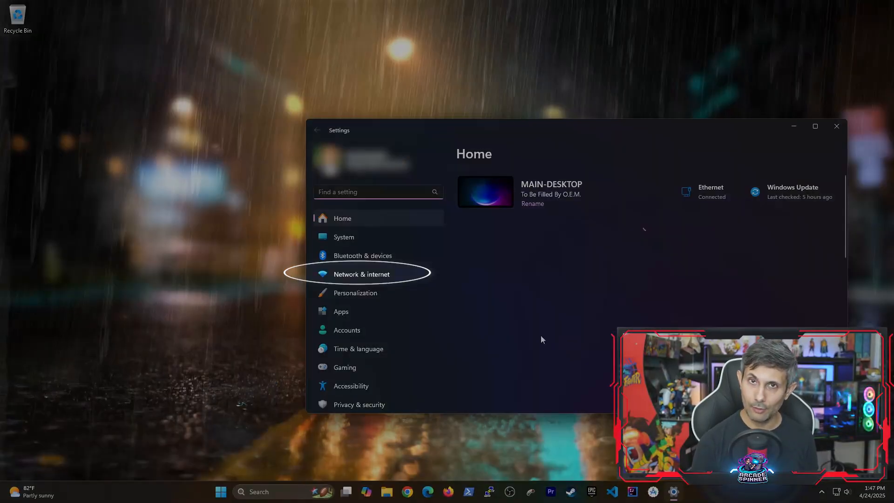
click(361, 274)
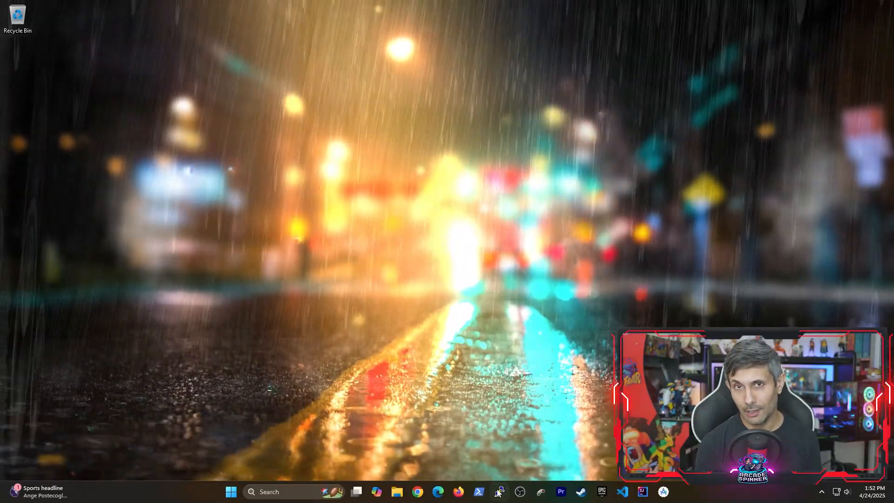
Connect to the Raspberry Pi over SSH and refresh its package lists with sudo apt-get update.
click(499, 490)
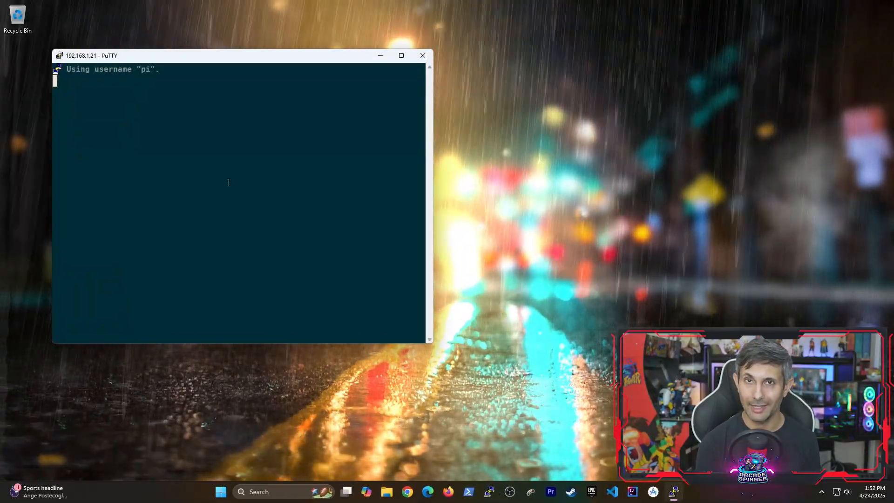
click(401, 56)
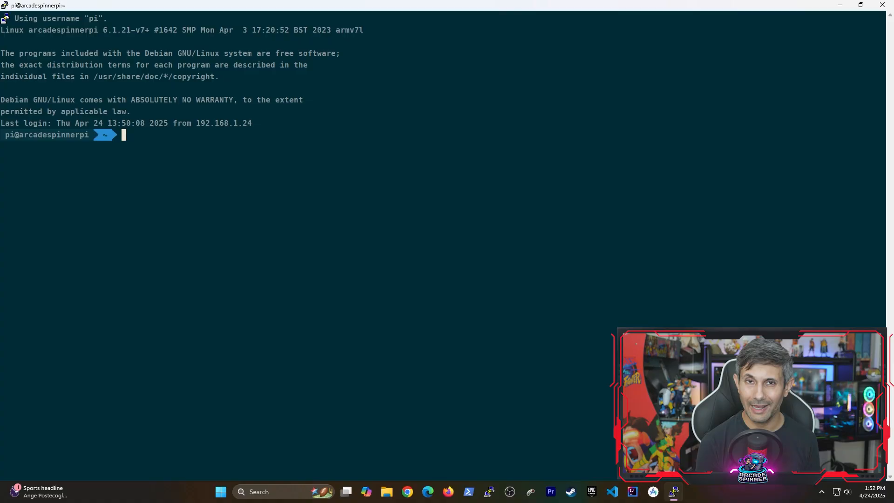
text(sudo apt)
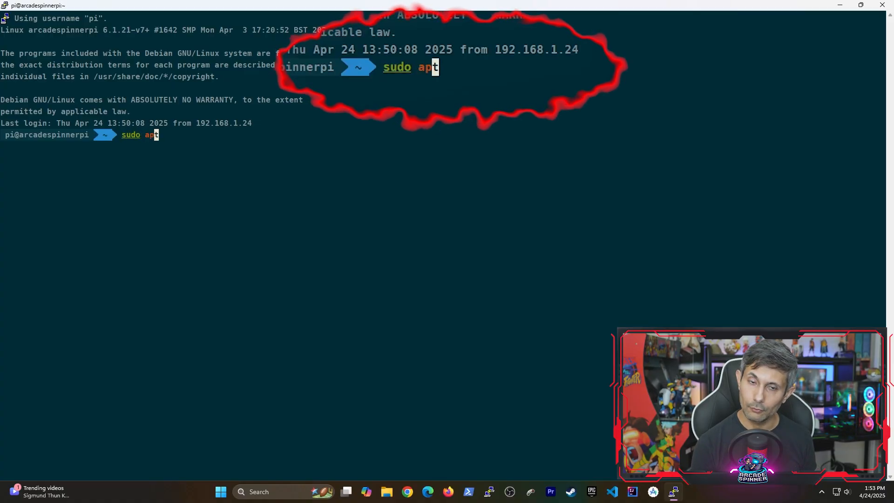
text(-get update)
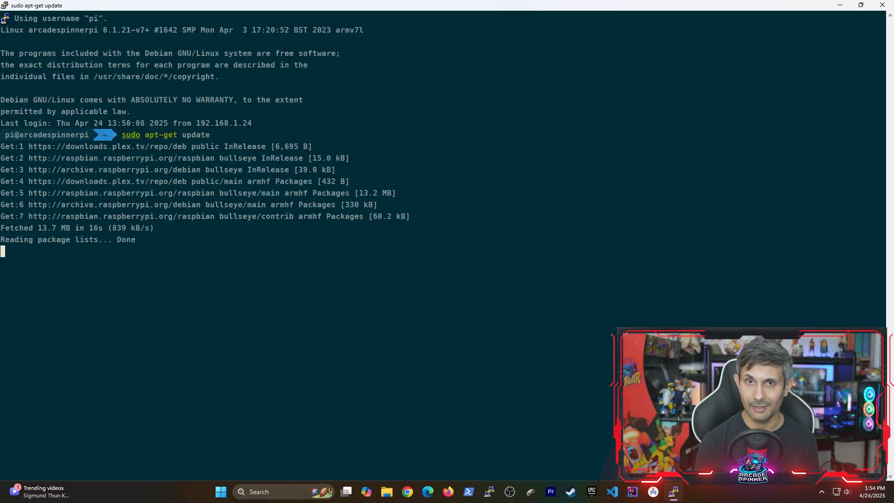
Install the wakeonlan tool on the Pi with sudo apt-get install wakeonlan.
text(sudo apt)
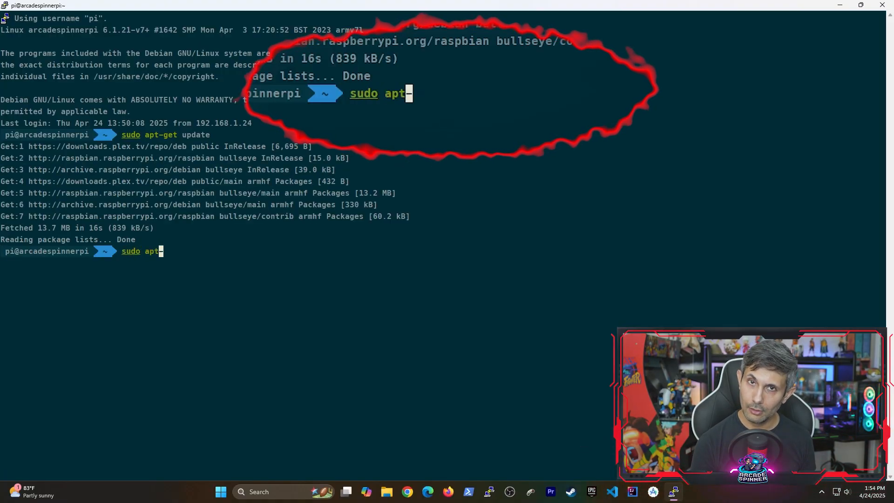
text(-get u)
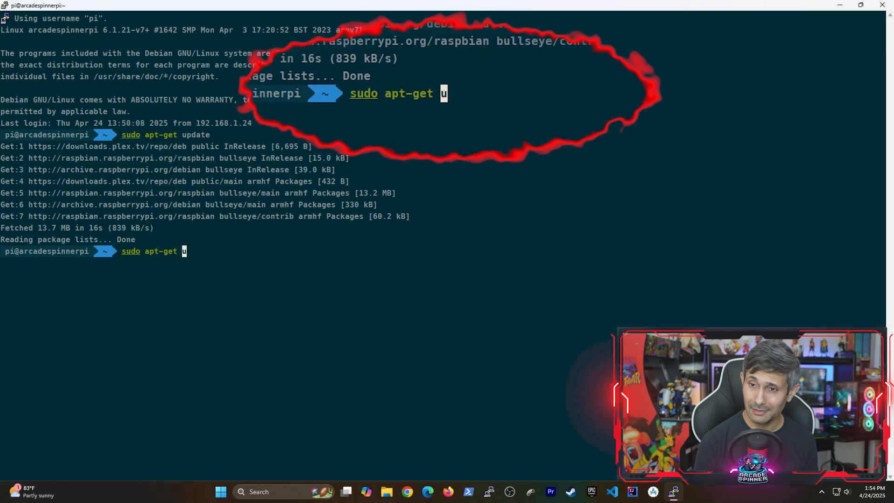
text(nstall i)
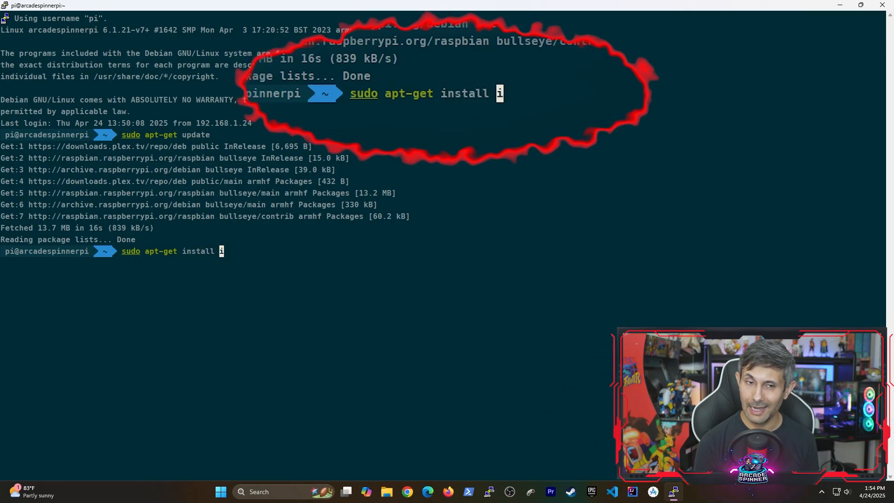
text(wakeonlan)
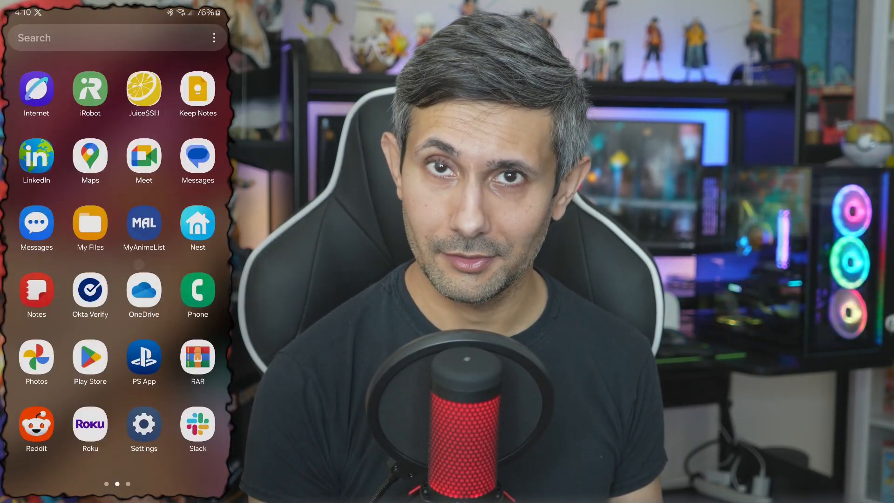
Launch JuiceSSH on the phone and connect to the saved Pi at 192.168.1.21.
click(144, 90)
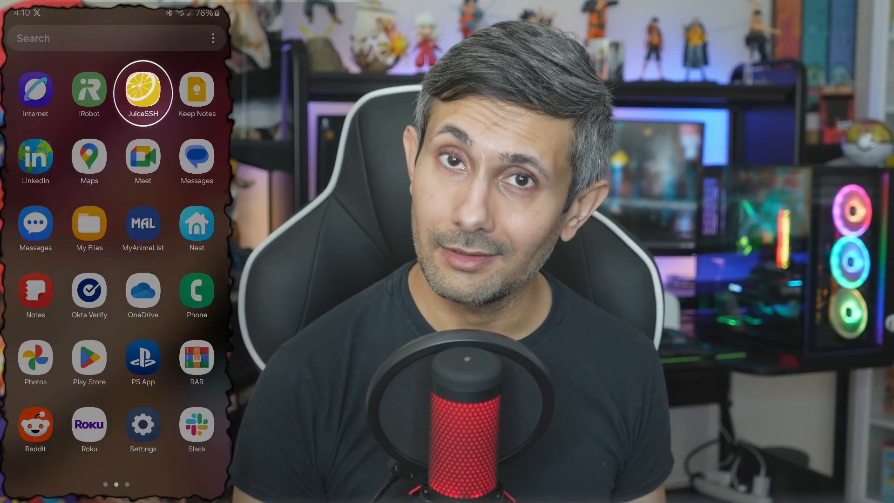
click(144, 91)
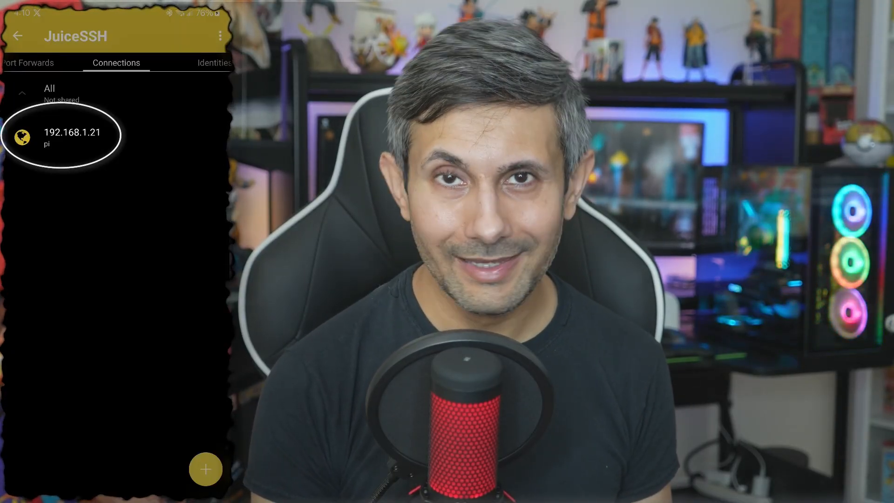
click(71, 135)
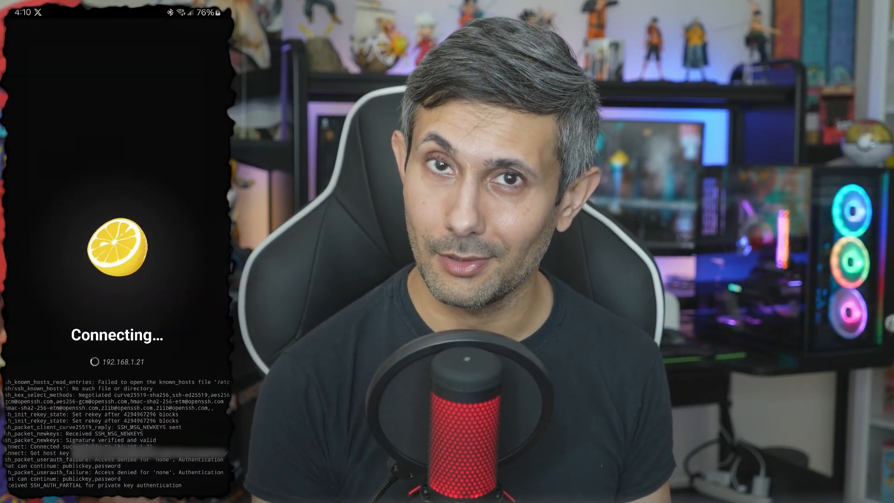